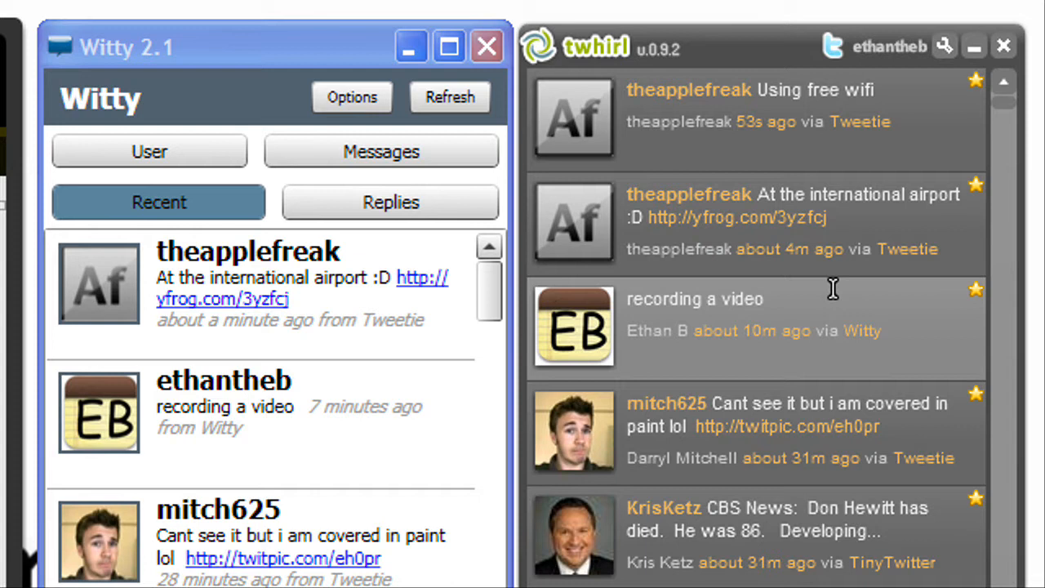
{"action": "mouse_move", "coordinate": [608, 301]}
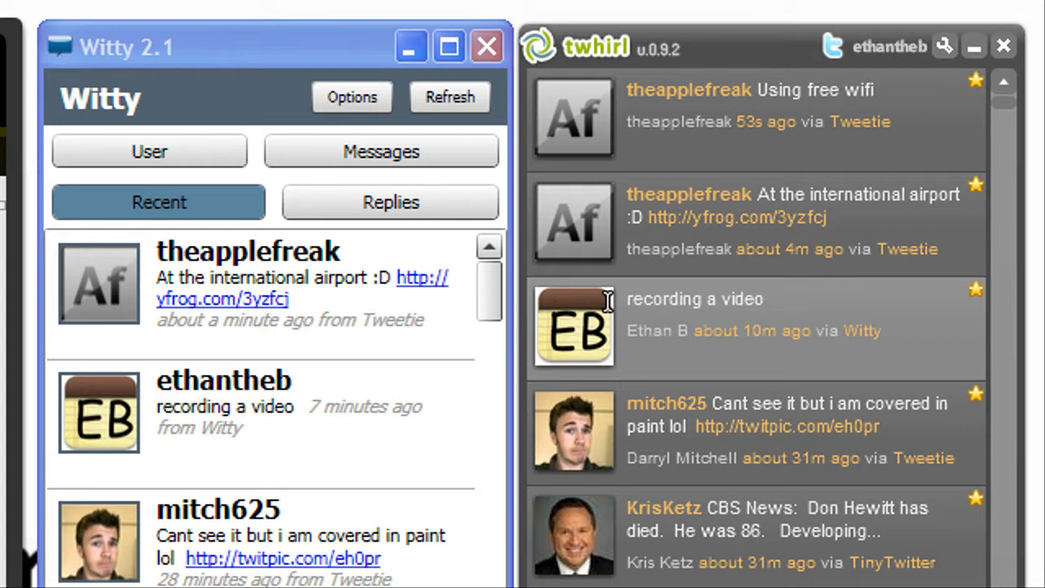
{"action": "mouse_move", "coordinate": [689, 309]}
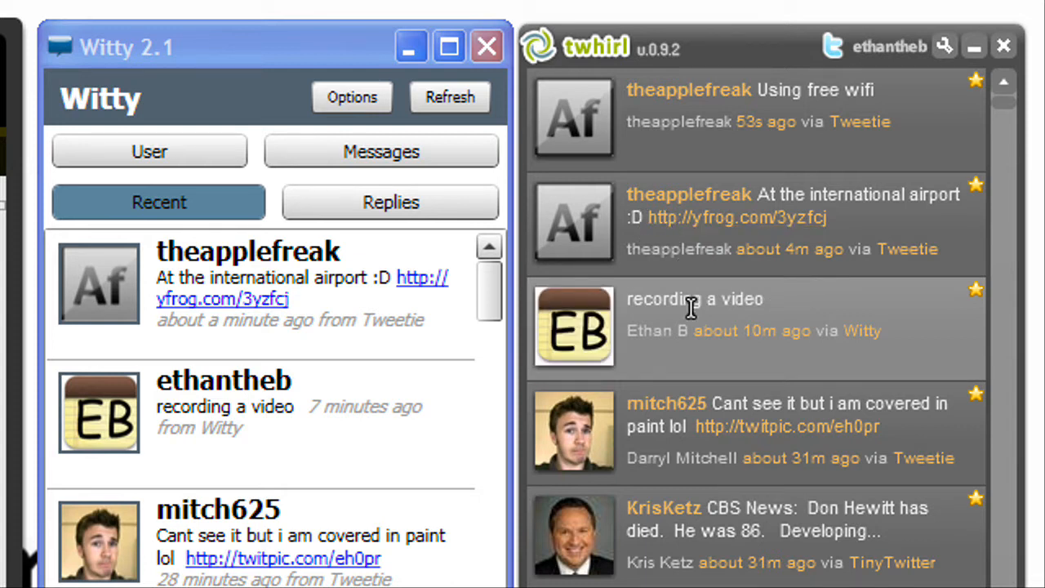
{"action": "mouse_move", "coordinate": [721, 314]}
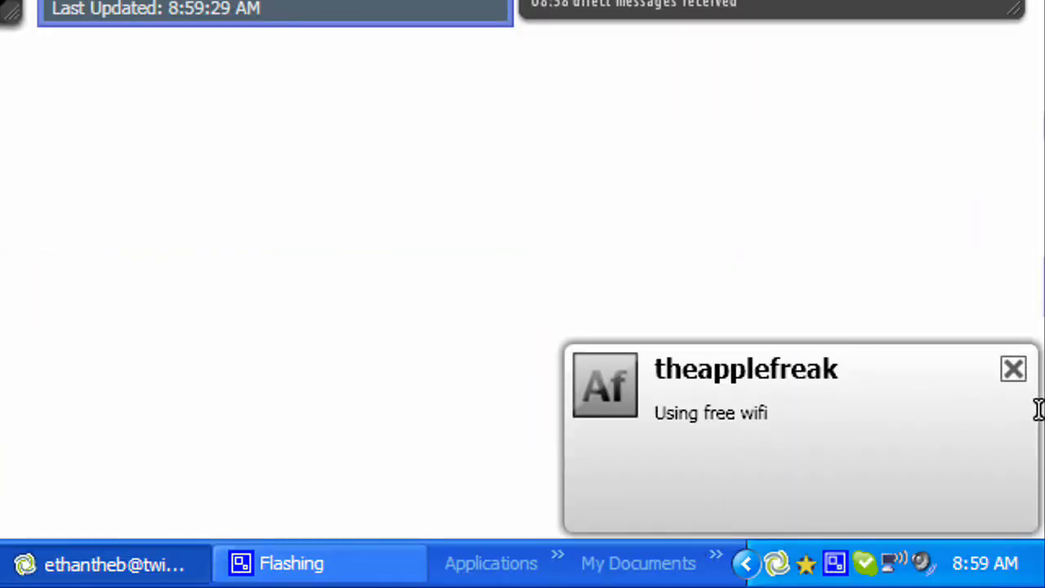
{"action": "mouse_move", "coordinate": [1013, 369]}
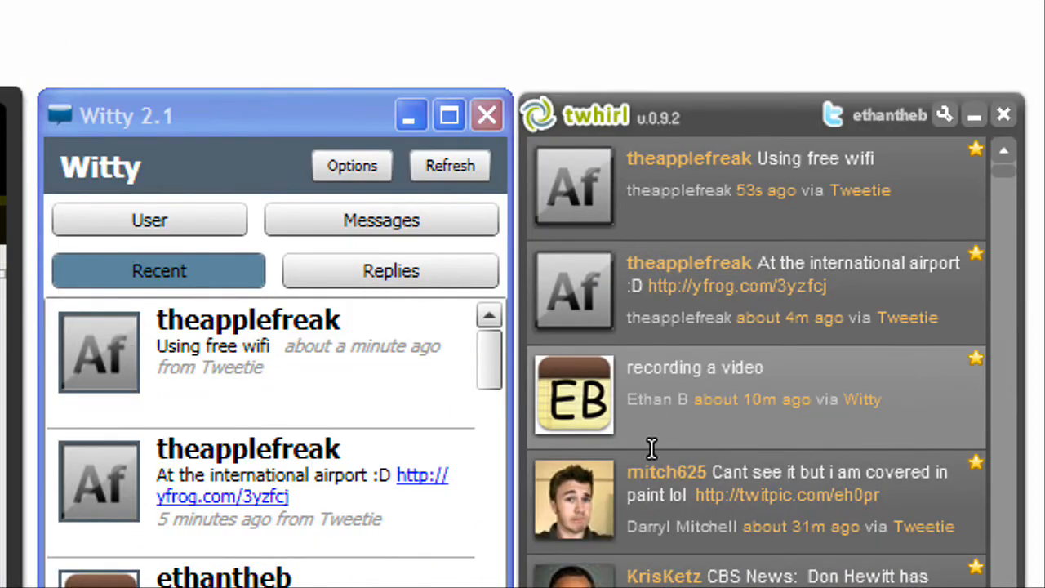
{"action": "mouse_move", "coordinate": [683, 220]}
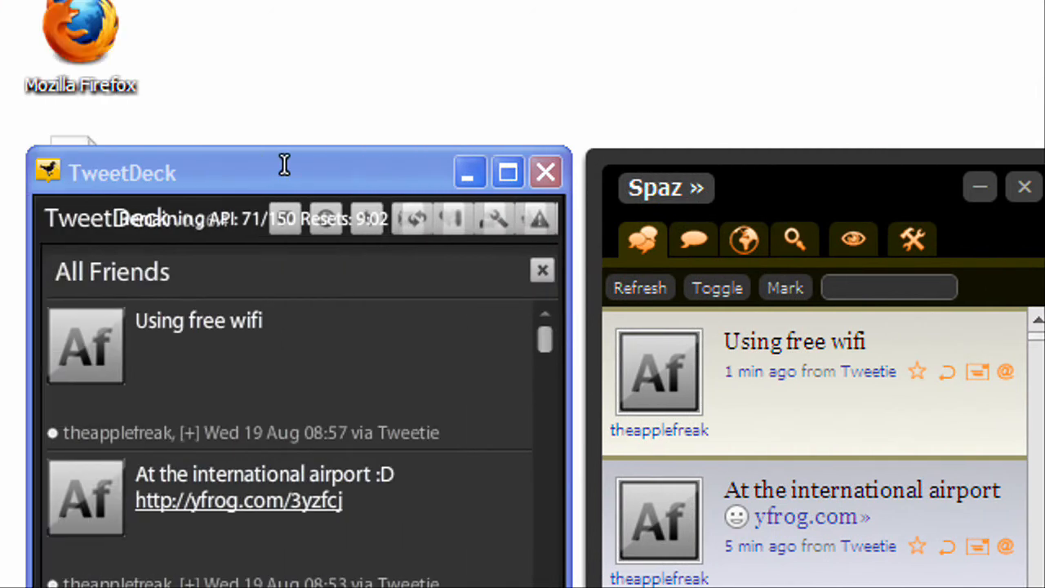
{"action": "scroll", "scroll_direction": "down", "scroll_amount": 3}
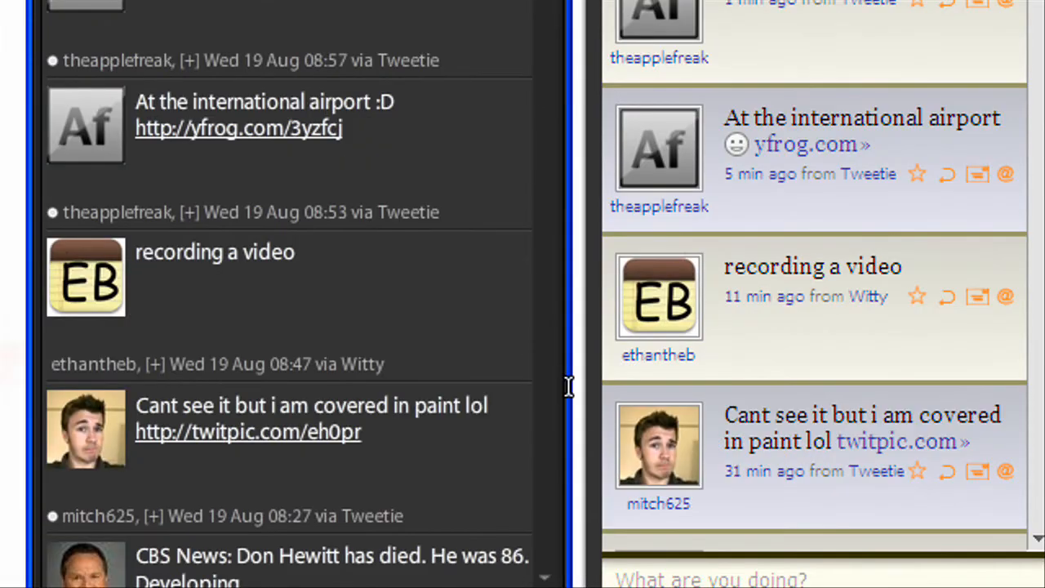
{"action": "mouse_move", "coordinate": [751, 405]}
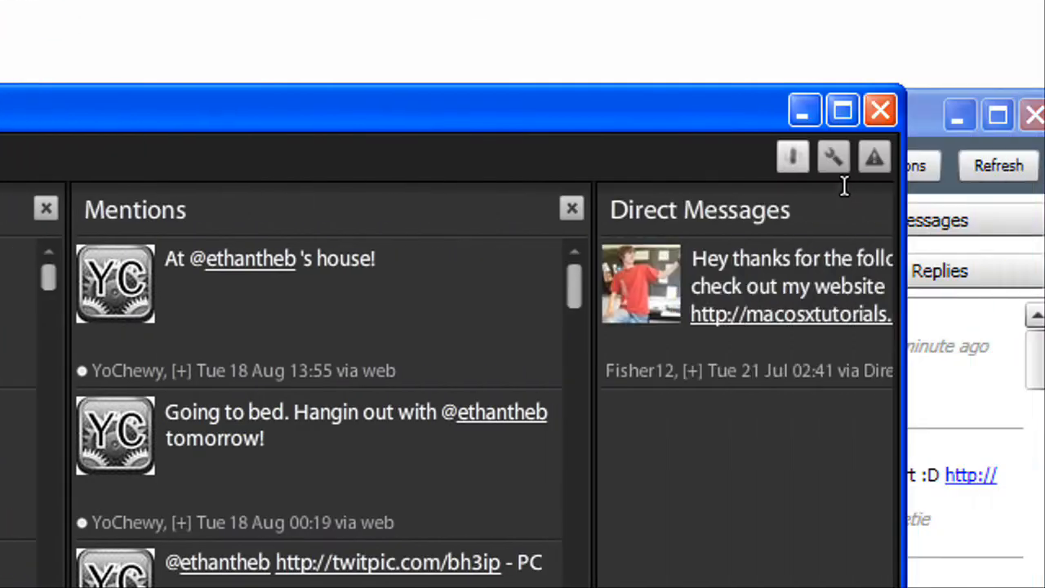
{"action": "mouse_move", "coordinate": [731, 156]}
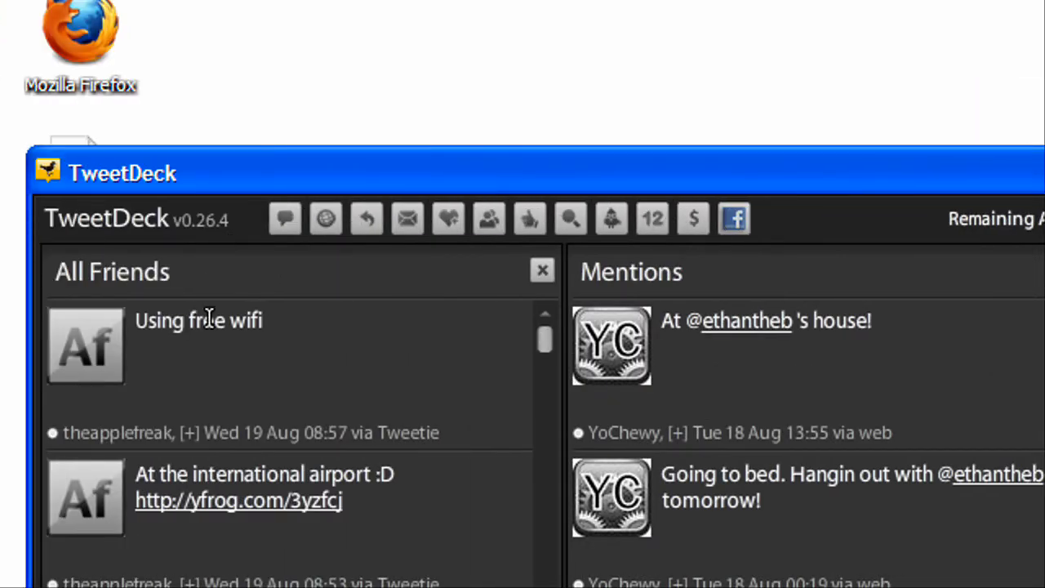
Step: Scroll through the widened TweetDeck columns: All Friends, Mentions and Direct Messages
{"action": "scroll", "scroll_direction": "down", "scroll_amount": 3}
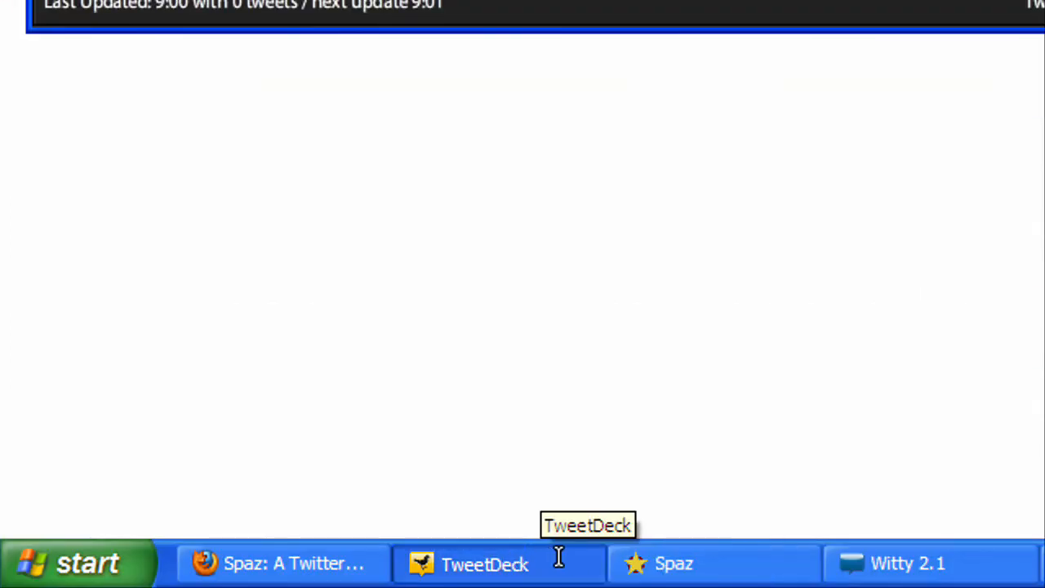
Step: Restore TweetDeck from the Windows XP taskbar with All Friends and Mentions showing
{"action": "left_click", "coordinate": [483, 563]}
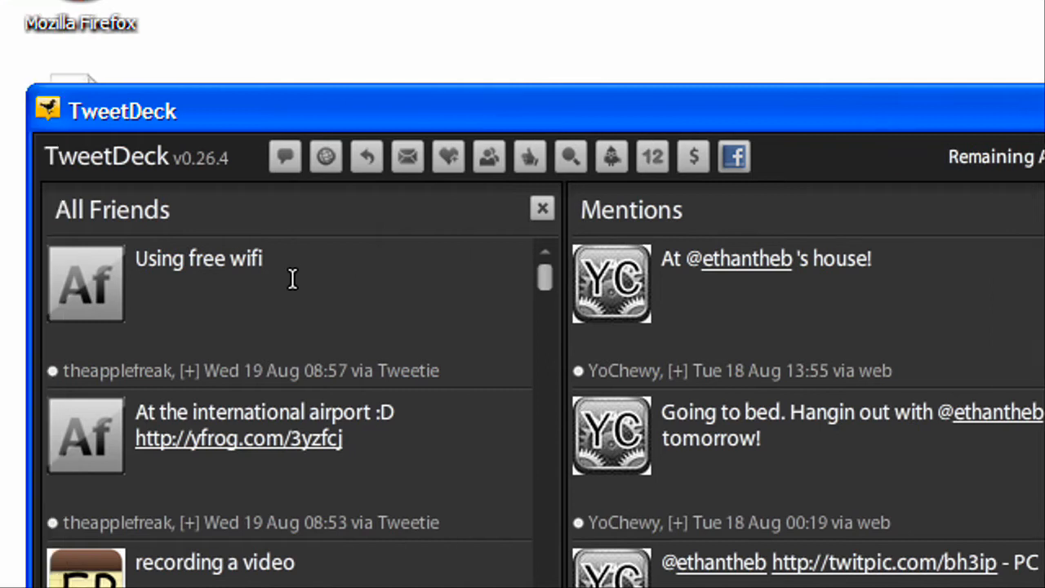
{"action": "mouse_move", "coordinate": [321, 327]}
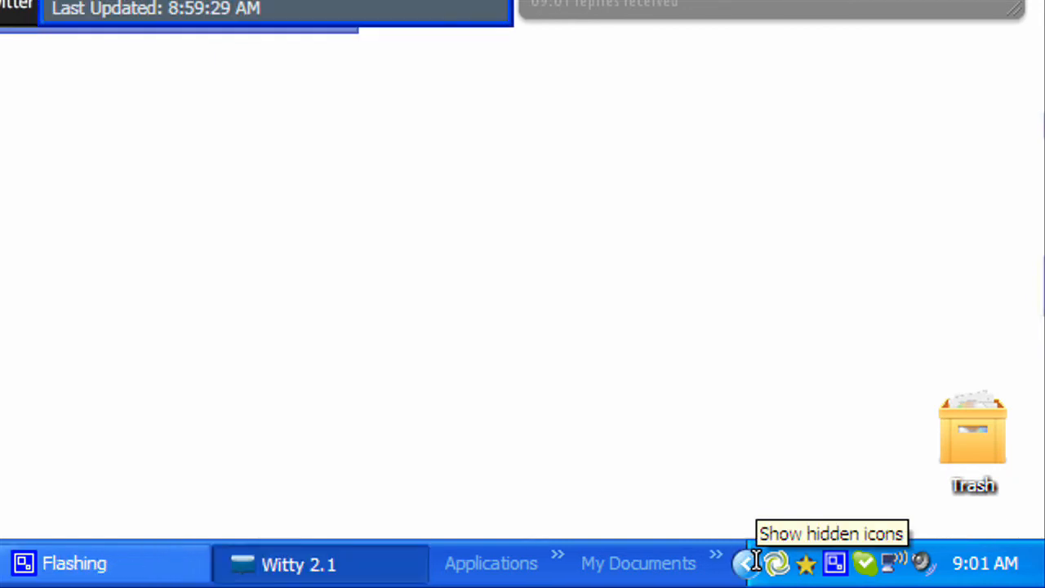
{"action": "left_click", "coordinate": [319, 563]}
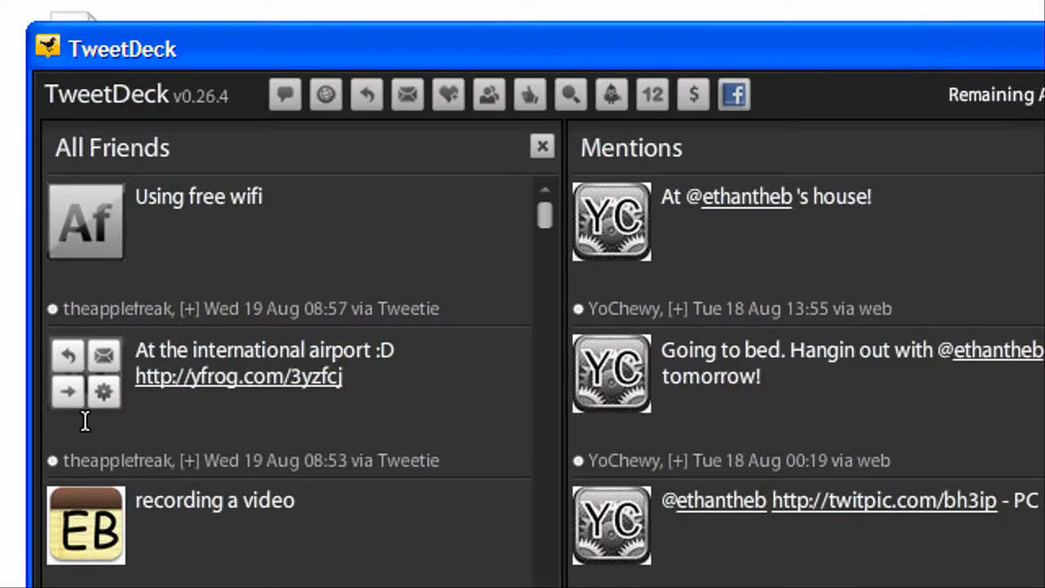
{"action": "mouse_move", "coordinate": [72, 431]}
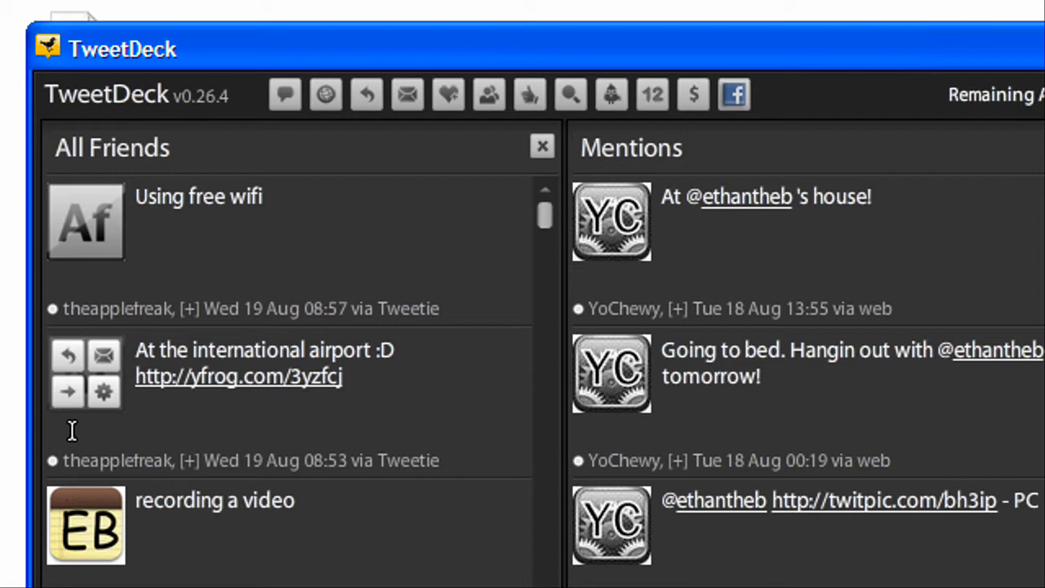
{"action": "mouse_move", "coordinate": [79, 408]}
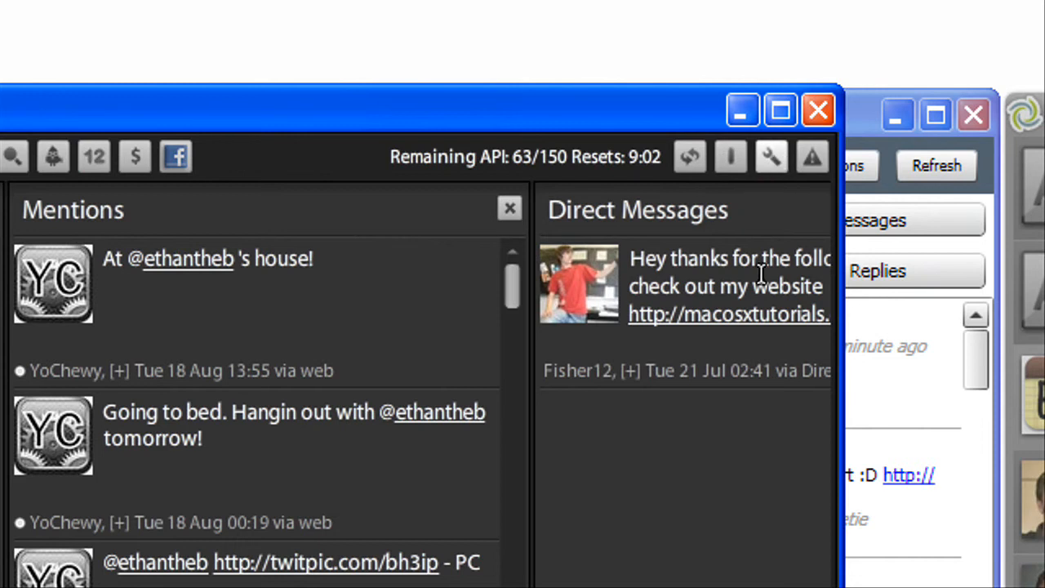
Step: Bring up TweetDeck's Settings dialog on the General options page
{"action": "left_click", "coordinate": [769, 157]}
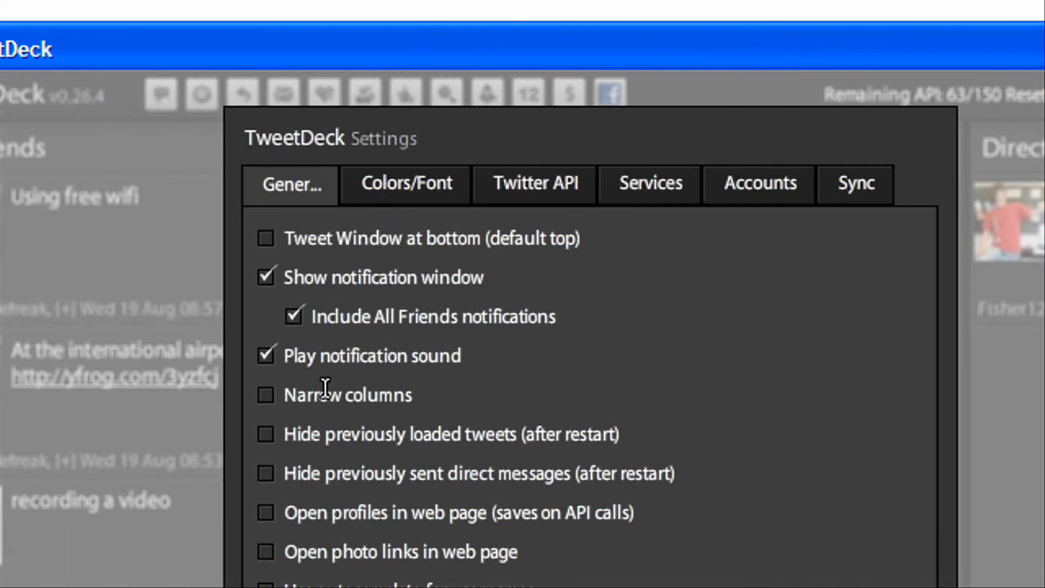
Step: Move the Settings dialog from General to the Colors/Font page
{"action": "scroll", "scroll_direction": "down", "scroll_amount": 3}
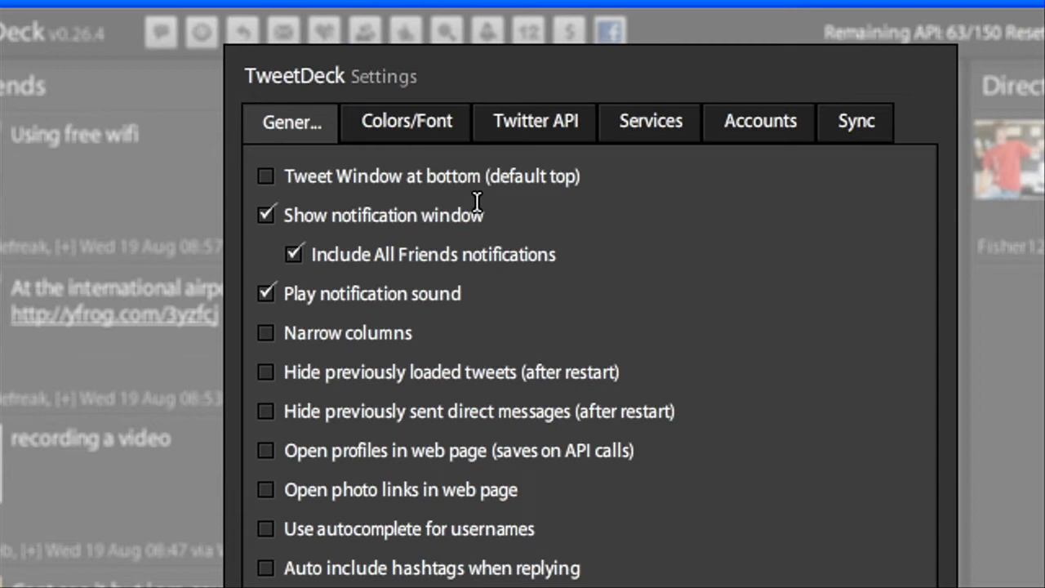
{"action": "mouse_move", "coordinate": [473, 193]}
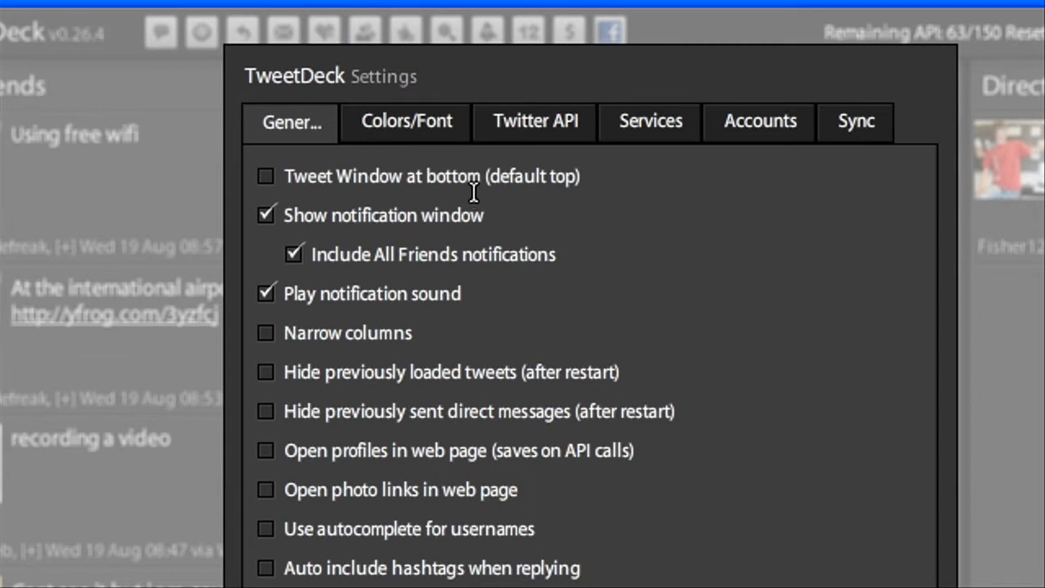
{"action": "mouse_move", "coordinate": [480, 196]}
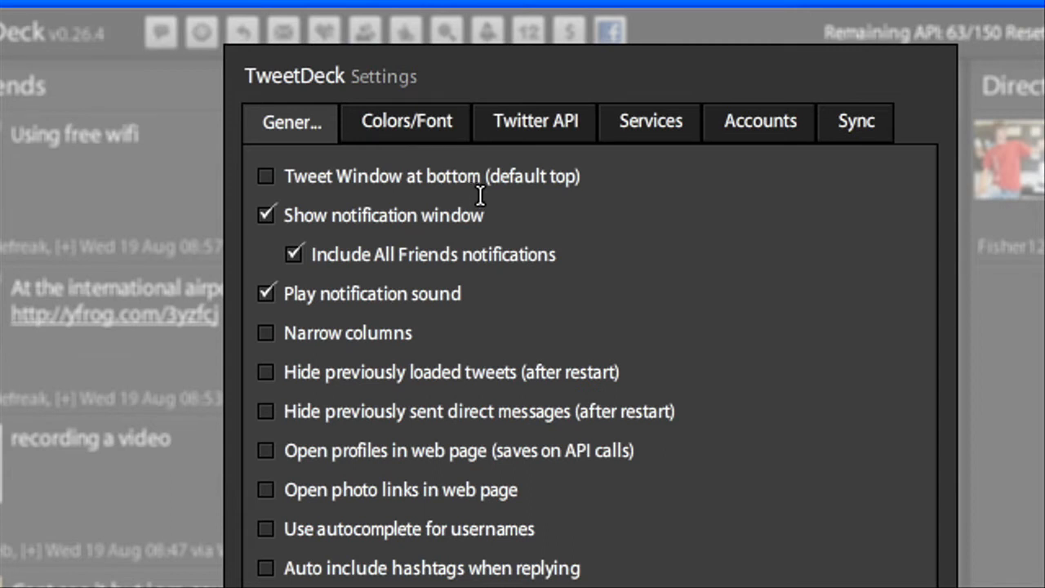
{"action": "mouse_move", "coordinate": [754, 188]}
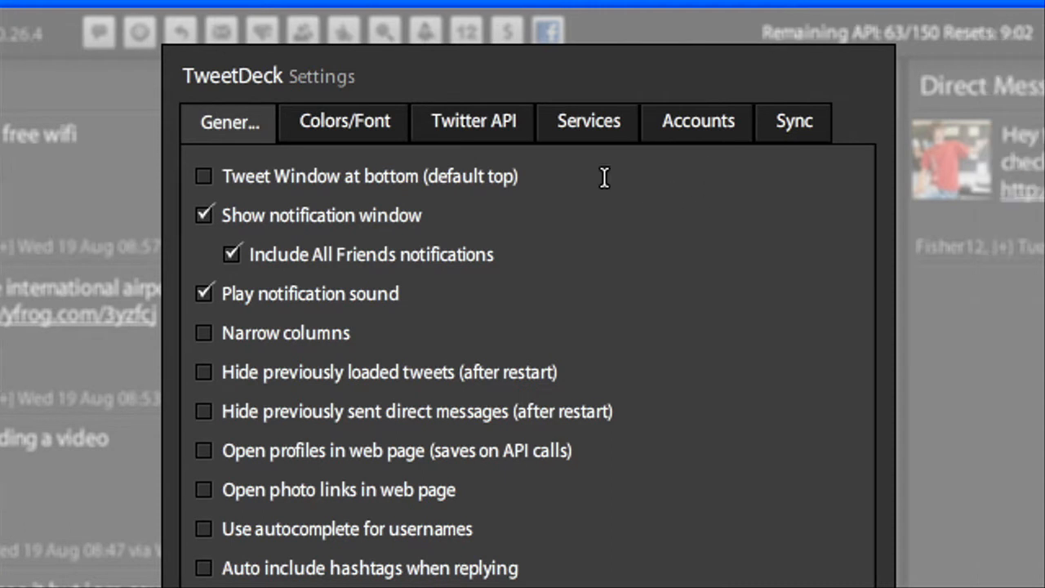
{"action": "left_click", "coordinate": [343, 121]}
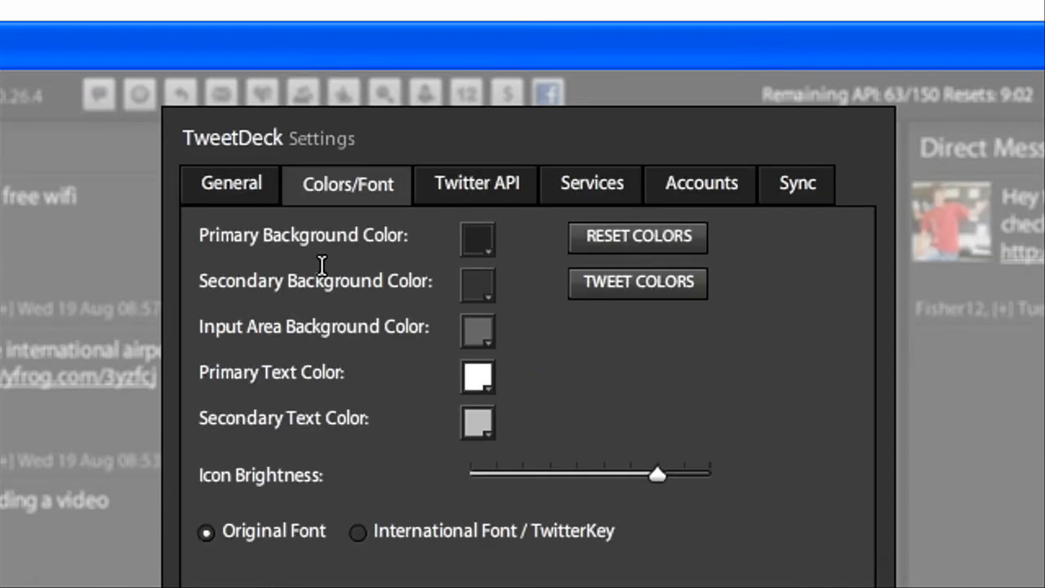
Step: Review the Twitter API, Sync and Accounts pages, then cancel the settings unsaved
{"action": "left_click", "coordinate": [476, 183]}
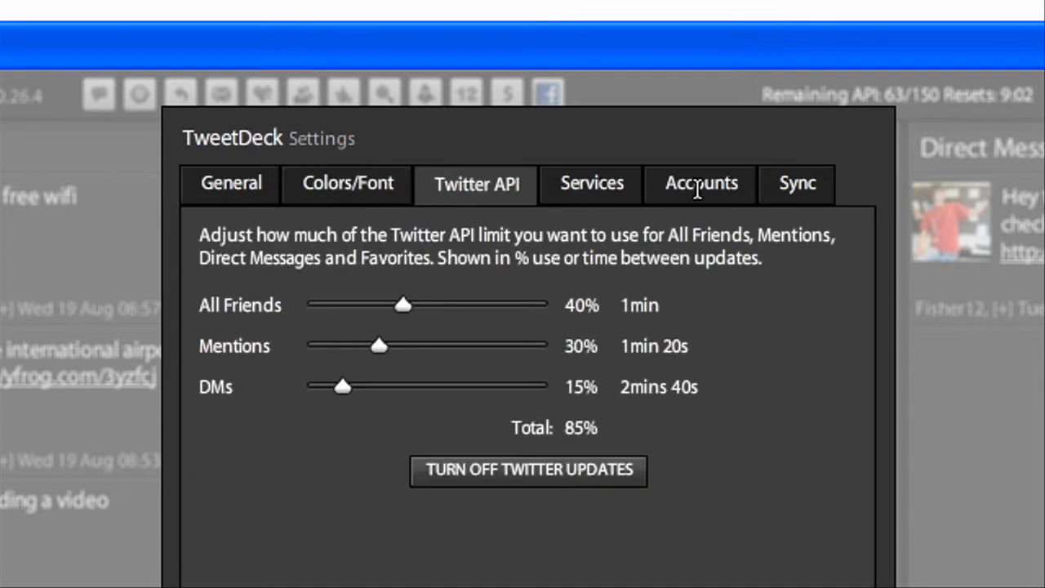
{"action": "left_click", "coordinate": [797, 183]}
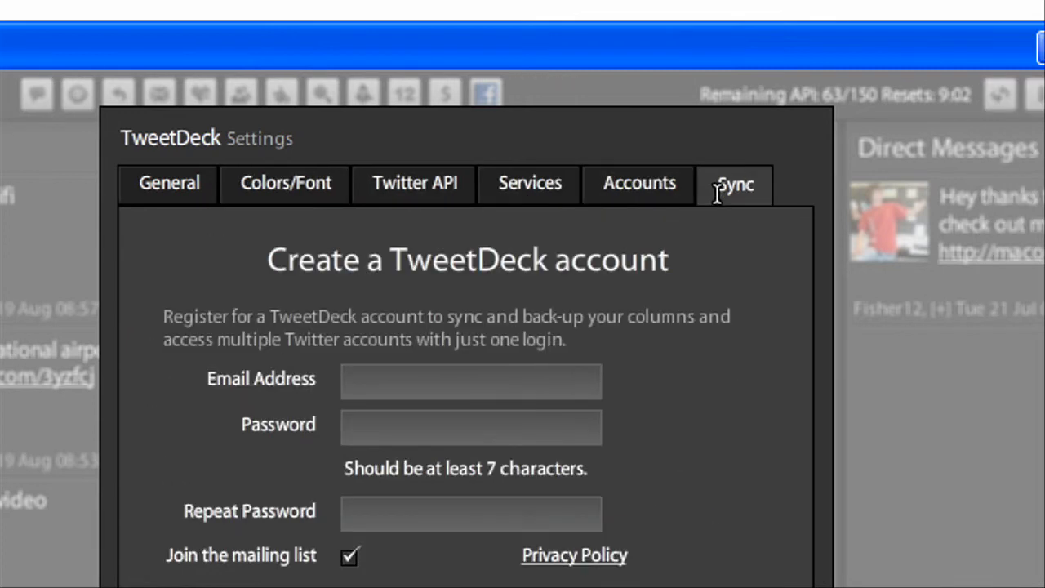
{"action": "left_click", "coordinate": [639, 183]}
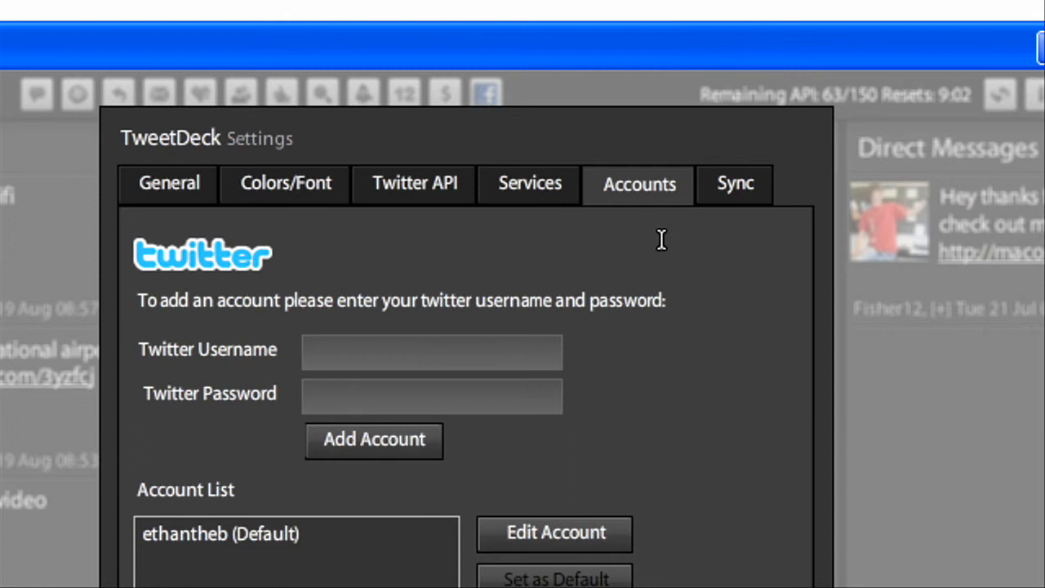
{"action": "scroll", "scroll_direction": "down", "scroll_amount": 3}
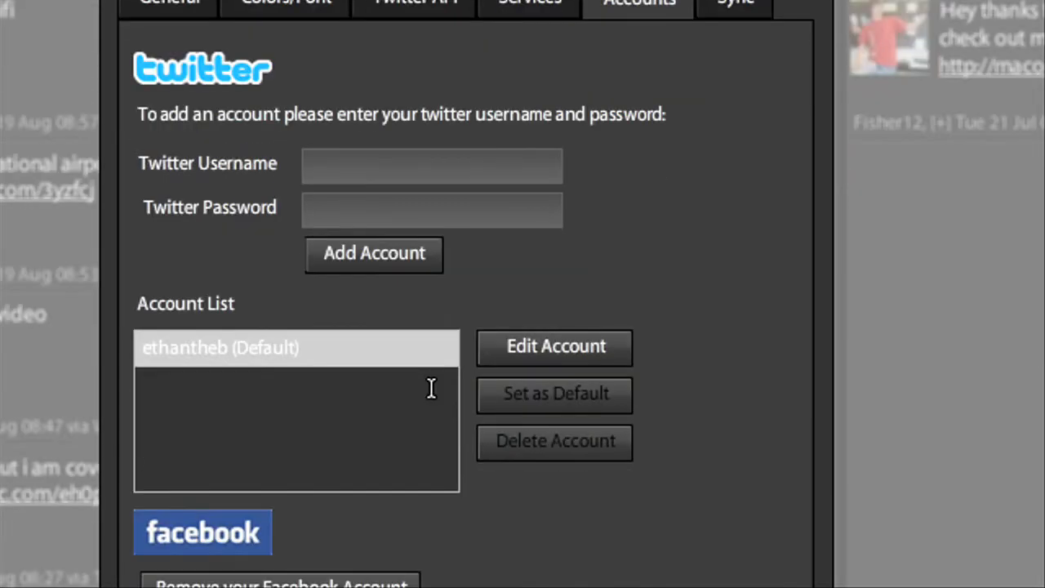
{"action": "scroll", "scroll_direction": "down", "scroll_amount": 3}
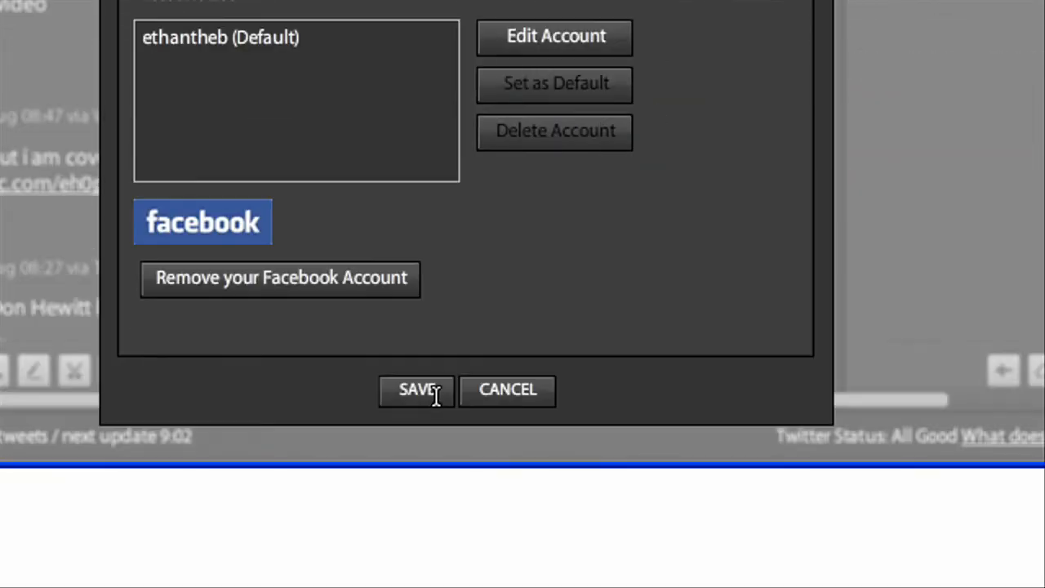
{"action": "mouse_move", "coordinate": [498, 396]}
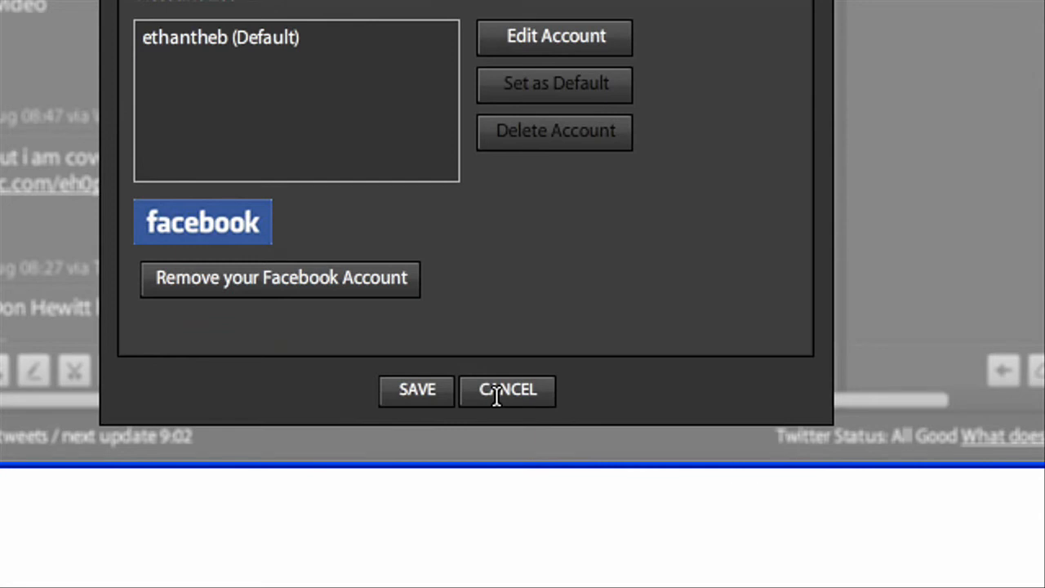
{"action": "left_click", "coordinate": [506, 389]}
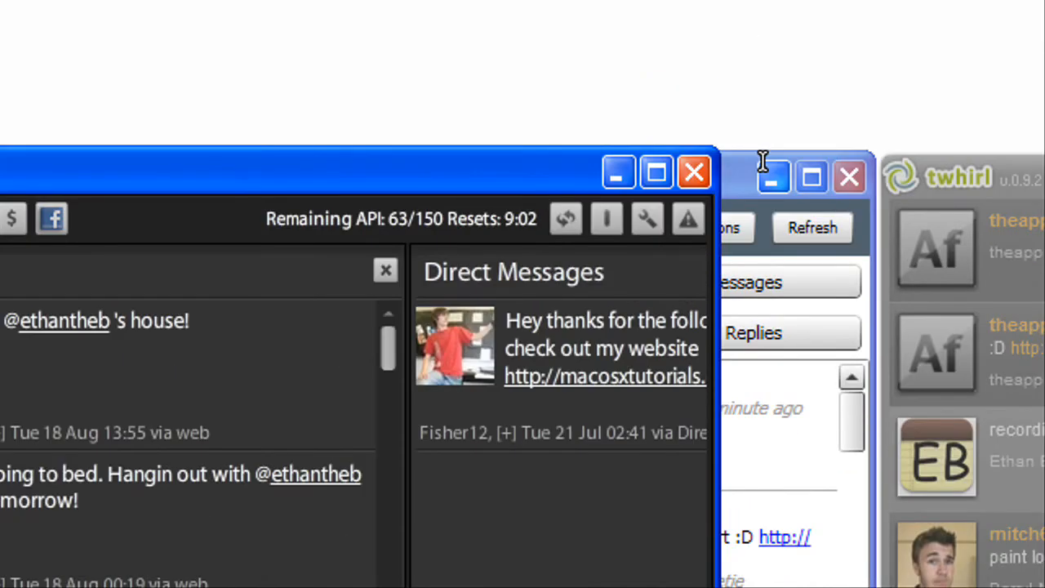
{"action": "mouse_move", "coordinate": [619, 172]}
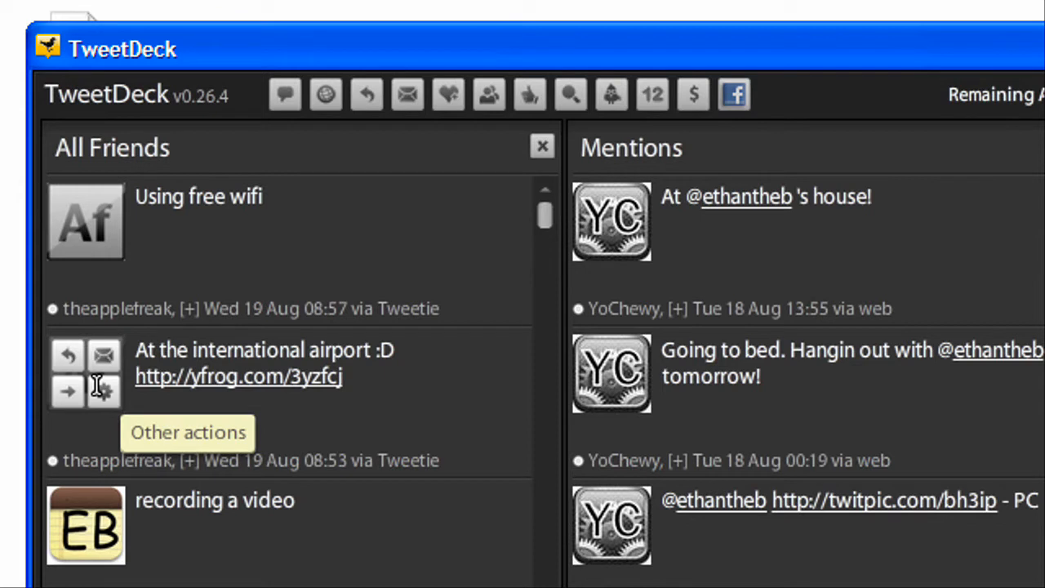
{"action": "mouse_move", "coordinate": [104, 390]}
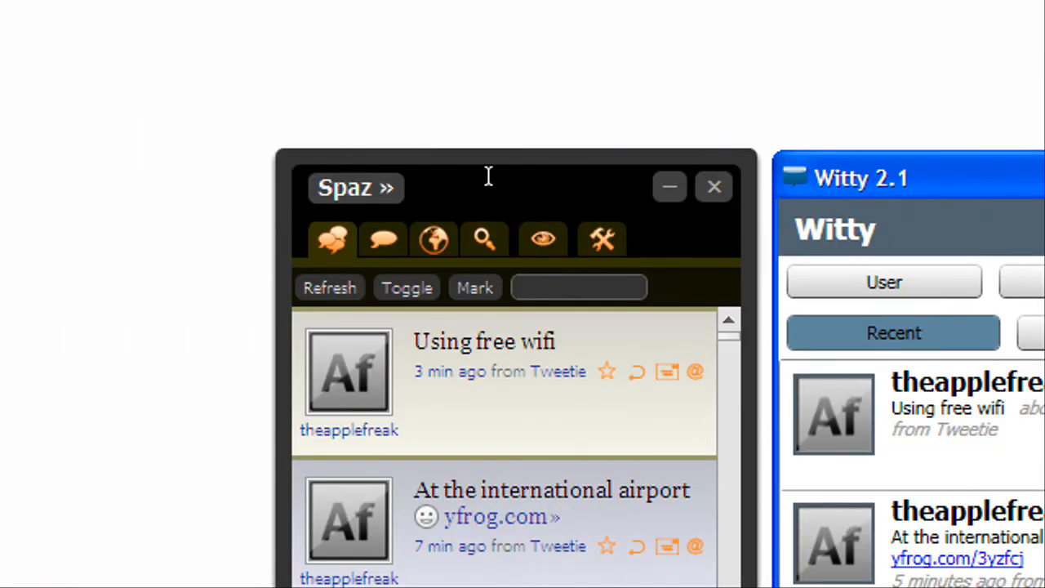
{"action": "scroll", "scroll_direction": "down", "scroll_amount": 3}
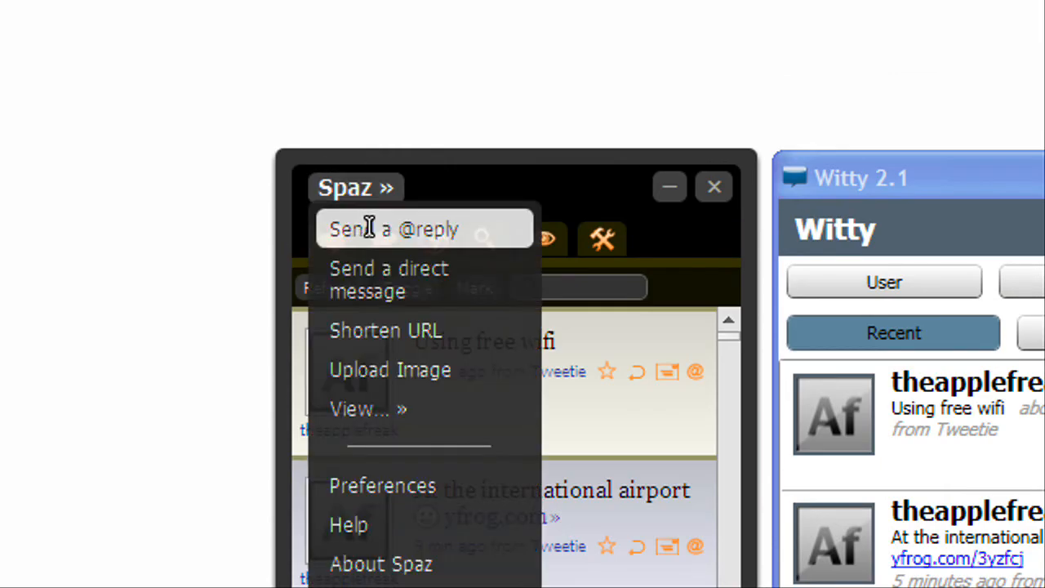
{"action": "mouse_move", "coordinate": [400, 330]}
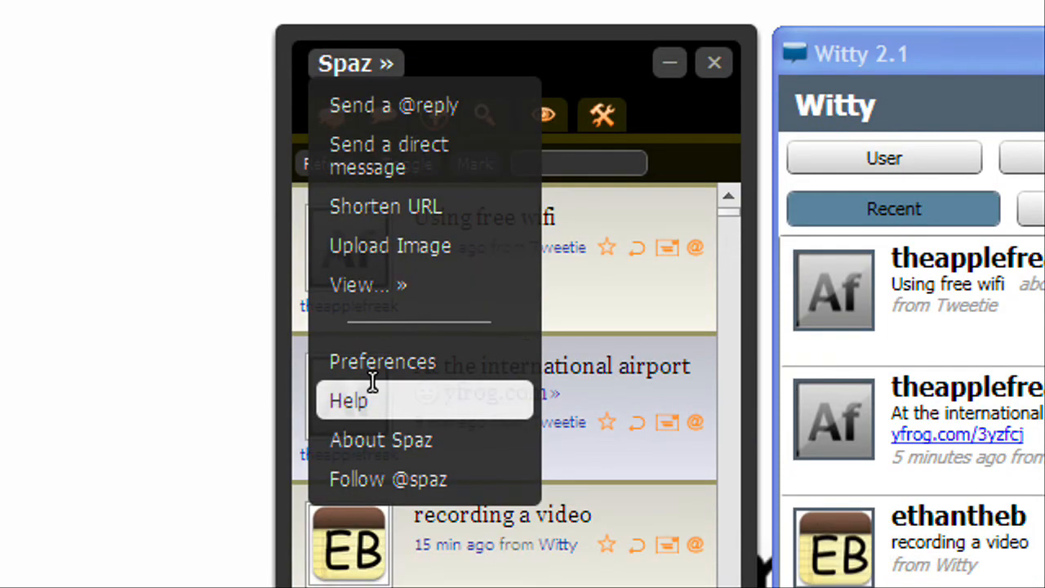
{"action": "mouse_move", "coordinate": [372, 338]}
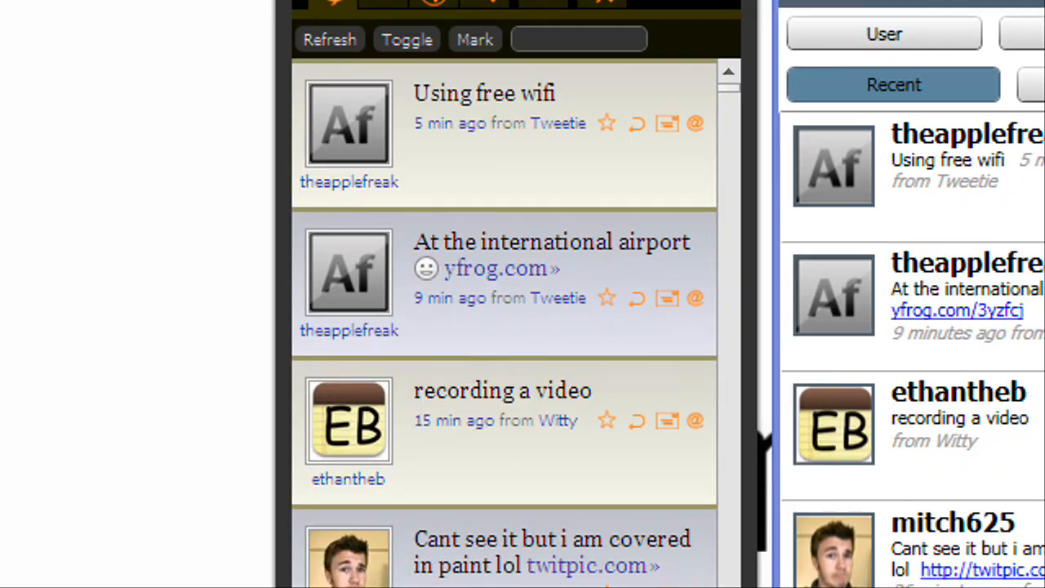
{"action": "scroll", "scroll_direction": "down", "scroll_amount": 3}
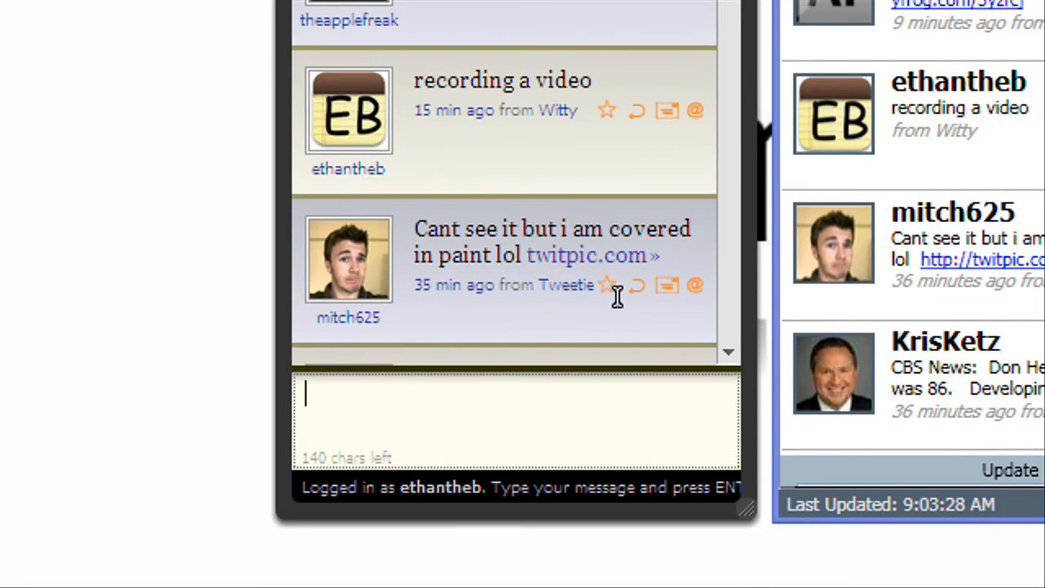
{"action": "scroll", "scroll_direction": "down", "scroll_amount": 3}
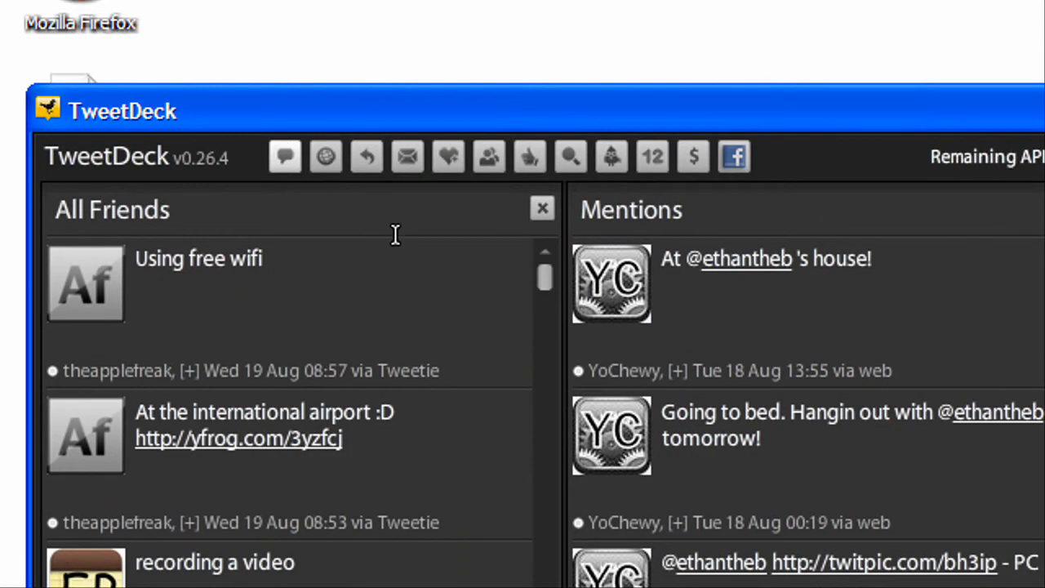
Step: Start a new tweet and set the From account to Twitter instead of Facebook
{"action": "left_click", "coordinate": [284, 157]}
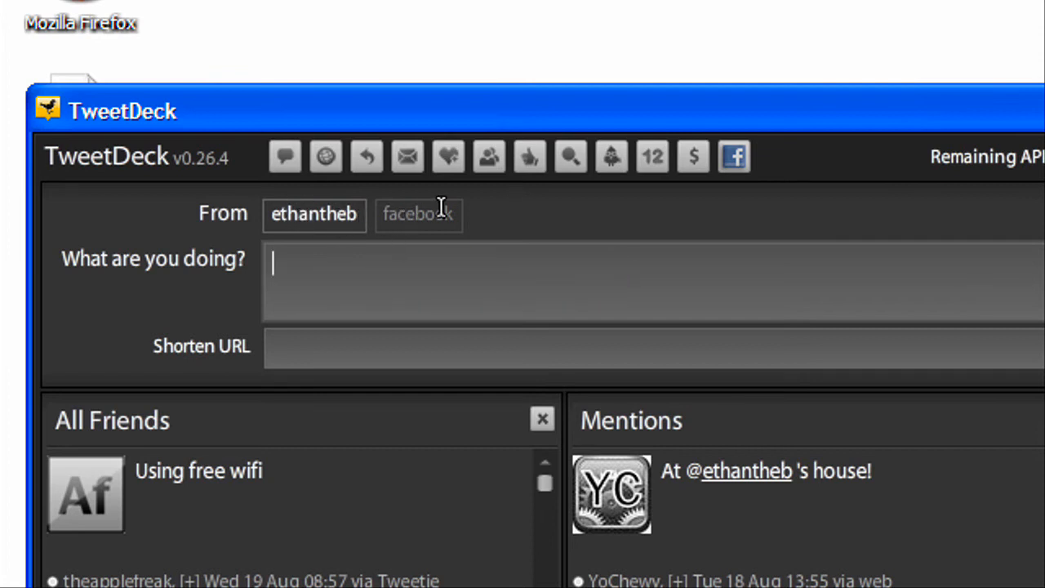
{"action": "mouse_move", "coordinate": [431, 205]}
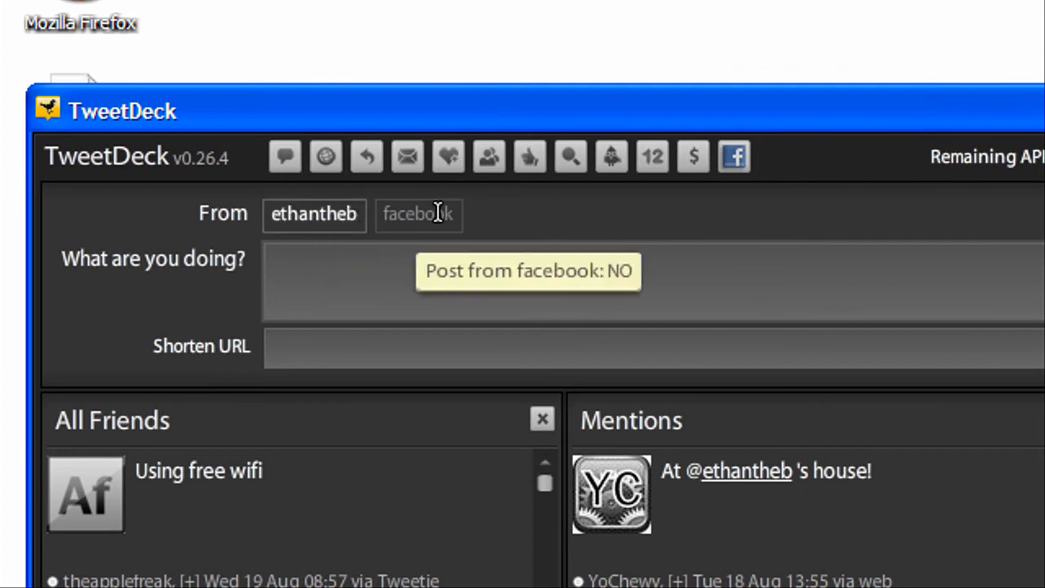
{"action": "left_click", "coordinate": [418, 214]}
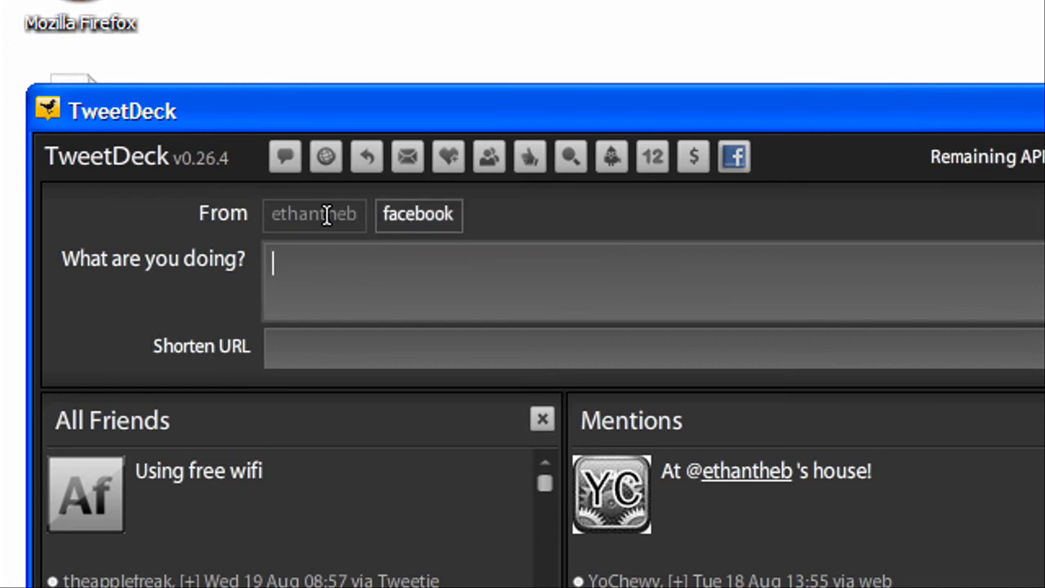
{"action": "left_click", "coordinate": [314, 215]}
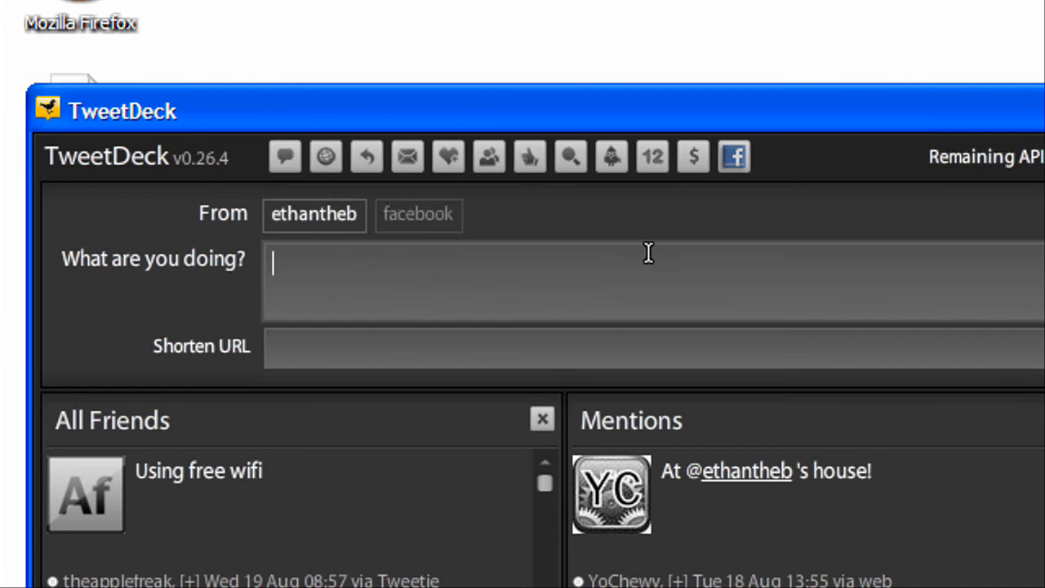
Step: Send the test tweet 'recording a video' as ethantheb
{"action": "type", "text": "red"}
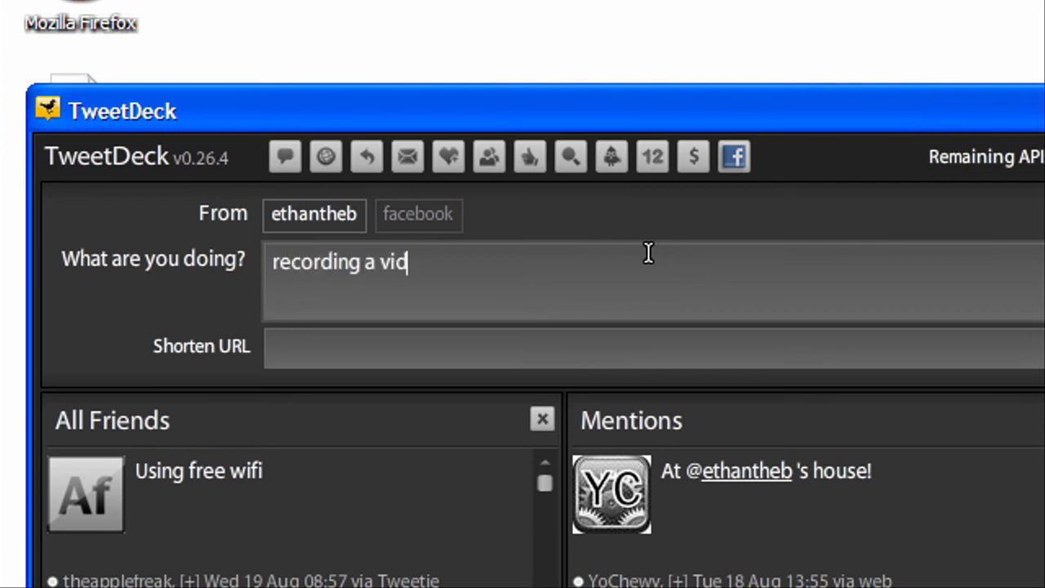
{"action": "type", "text": "eo"}
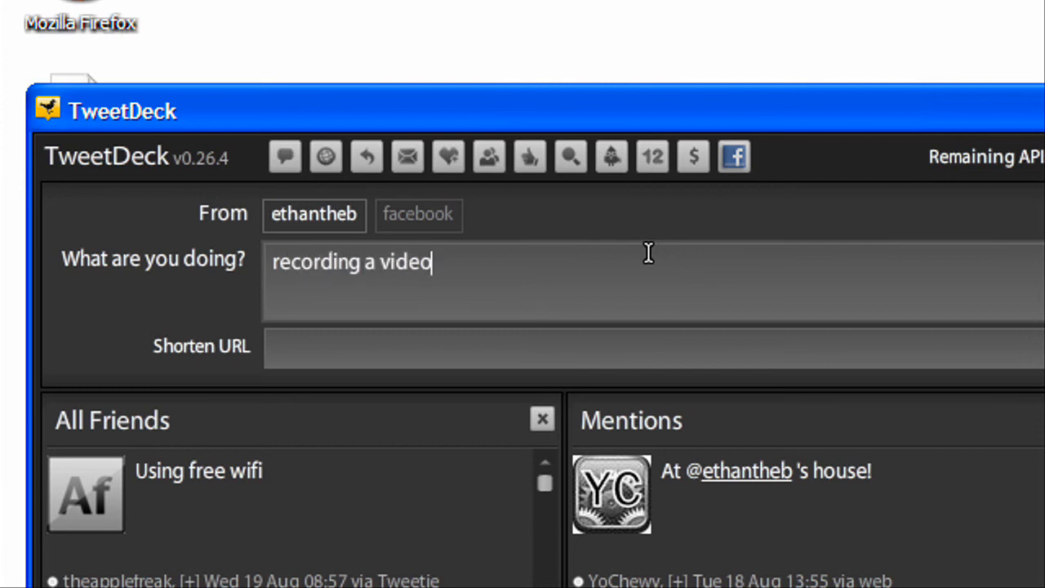
{"action": "key", "text": "Return"}
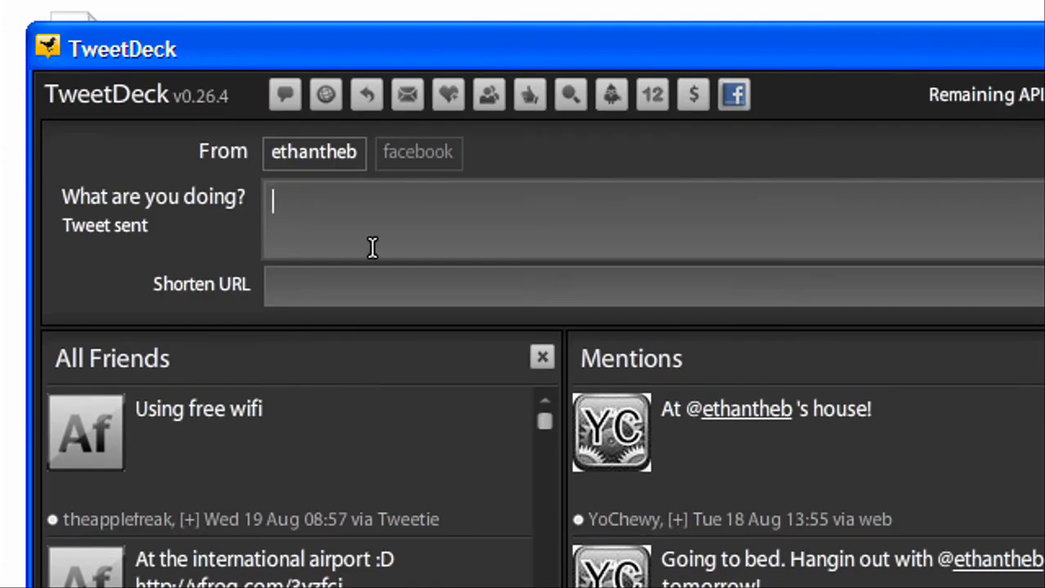
{"action": "mouse_move", "coordinate": [425, 412]}
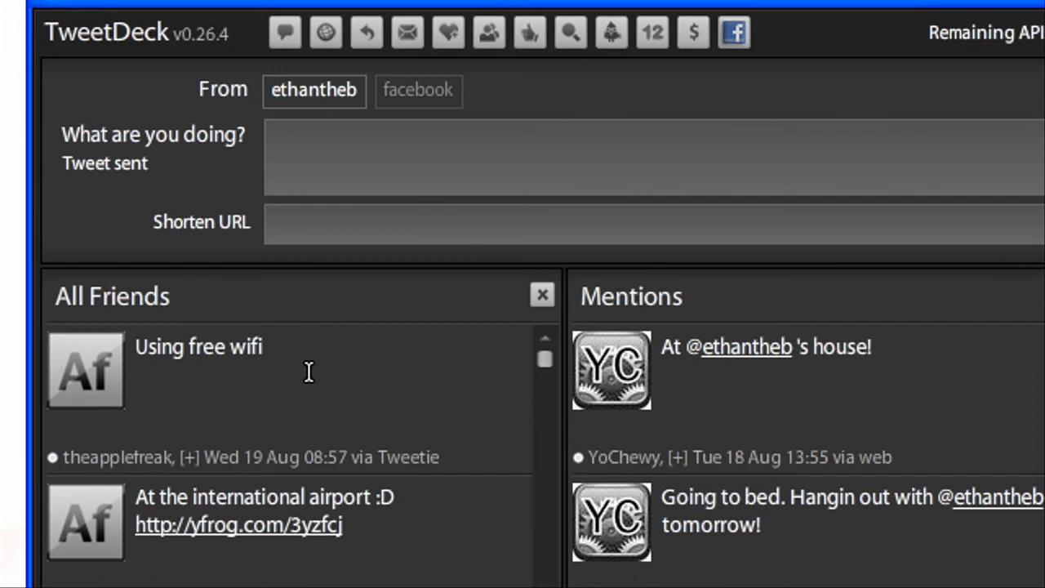
{"action": "mouse_move", "coordinate": [346, 155]}
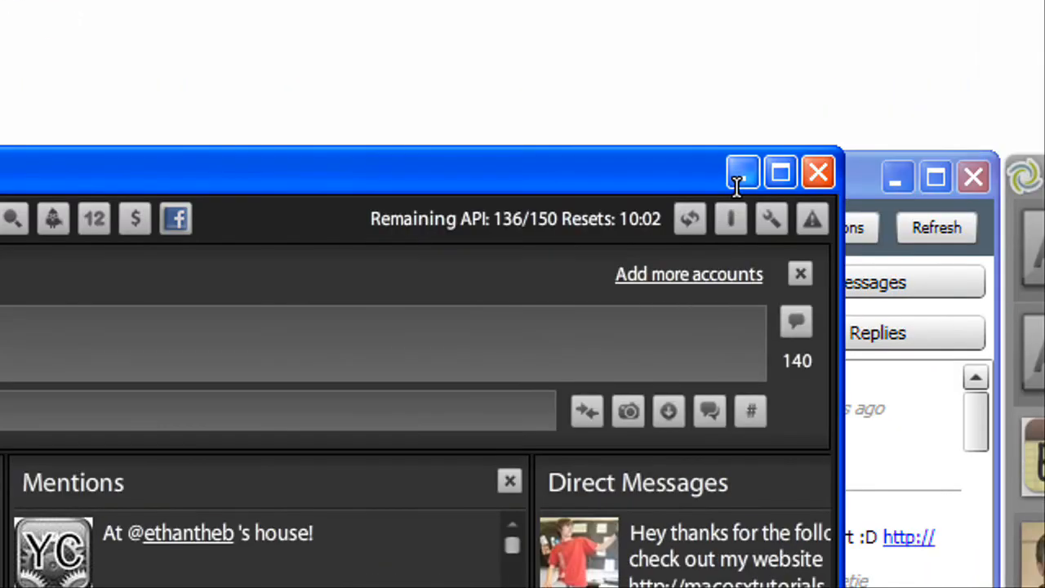
{"action": "mouse_move", "coordinate": [741, 171]}
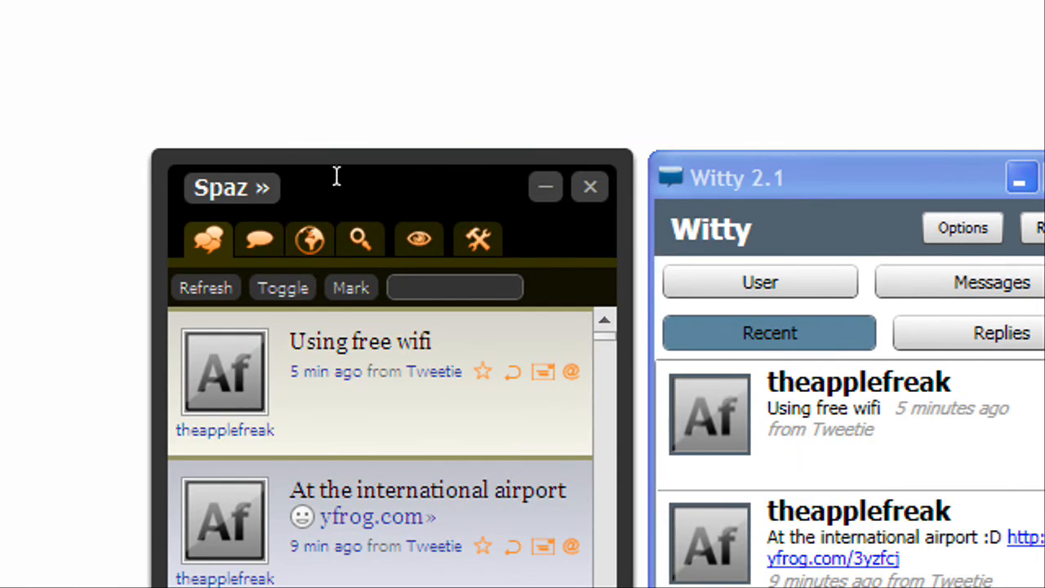
Step: Send 'testing spaz' from the Spaz message box and return to the timeline top
{"action": "scroll", "scroll_direction": "down", "scroll_amount": 3}
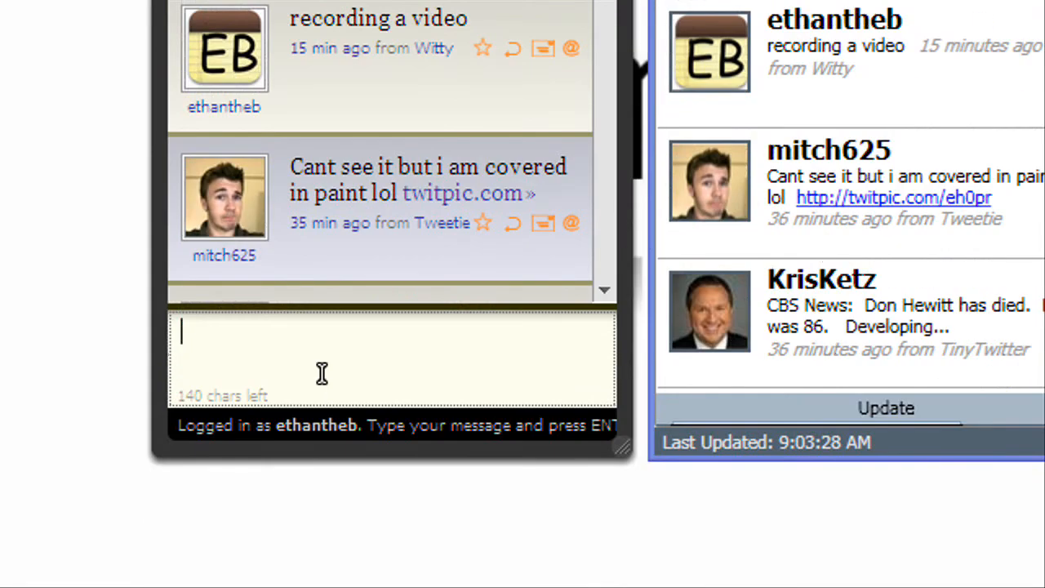
{"action": "type", "text": "te"}
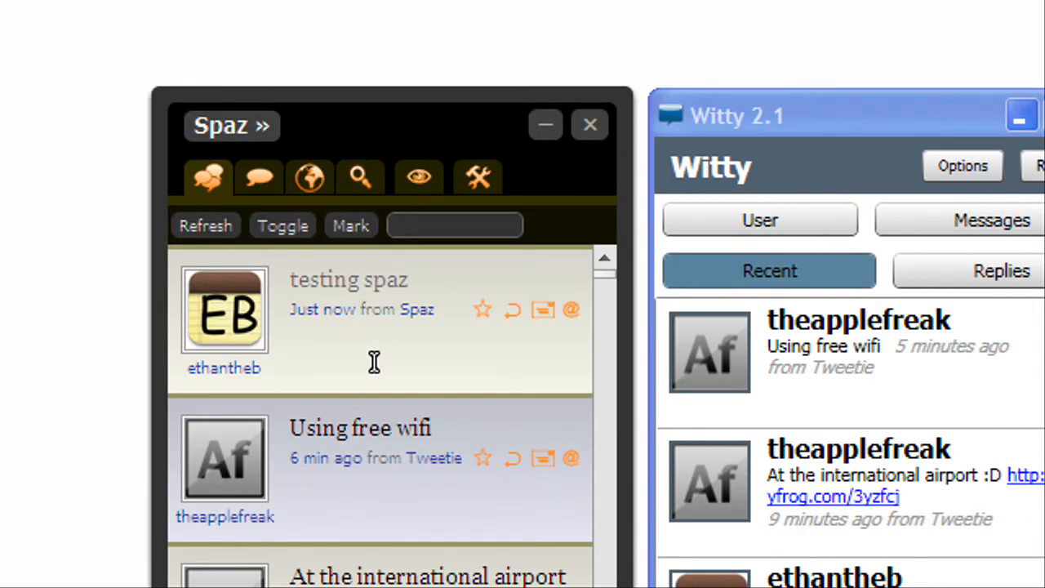
{"action": "scroll", "scroll_direction": "down", "scroll_amount": 3}
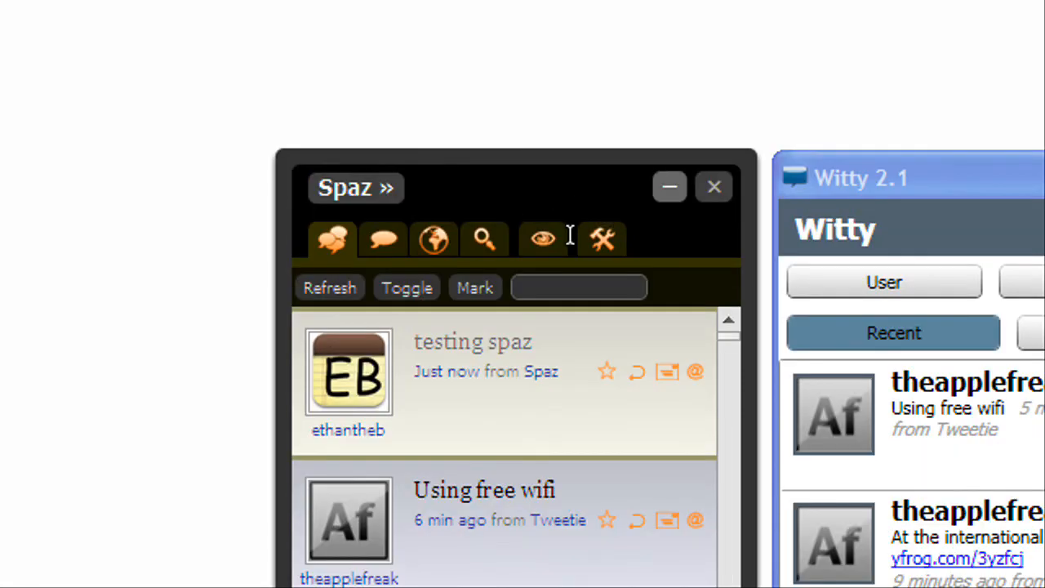
Step: In Spaz Interface preferences, try the Leopaz theme, then keep the spaz theme
{"action": "left_click", "coordinate": [601, 238]}
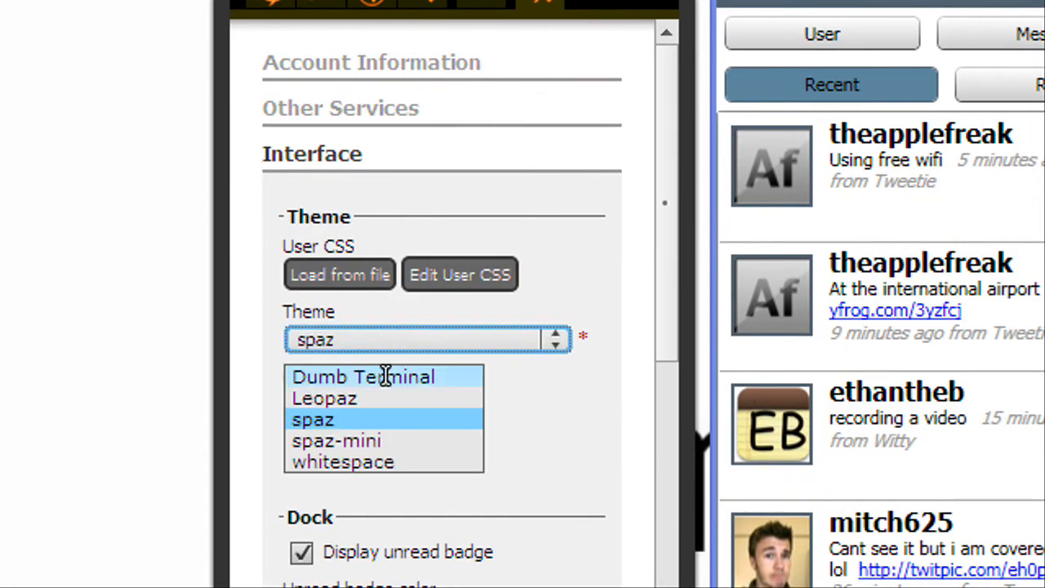
{"action": "left_click", "coordinate": [324, 399]}
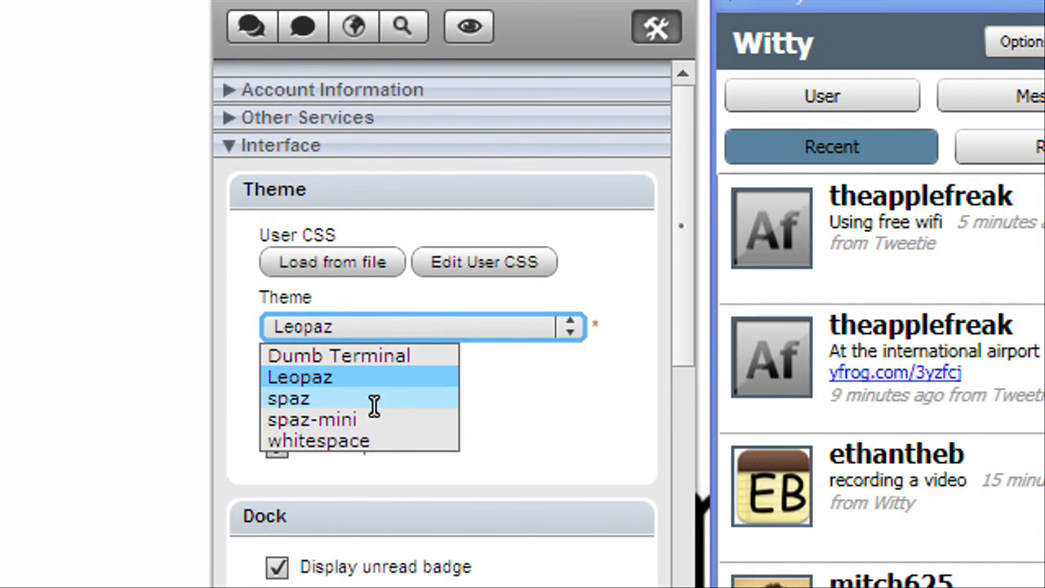
{"action": "left_click", "coordinate": [287, 398]}
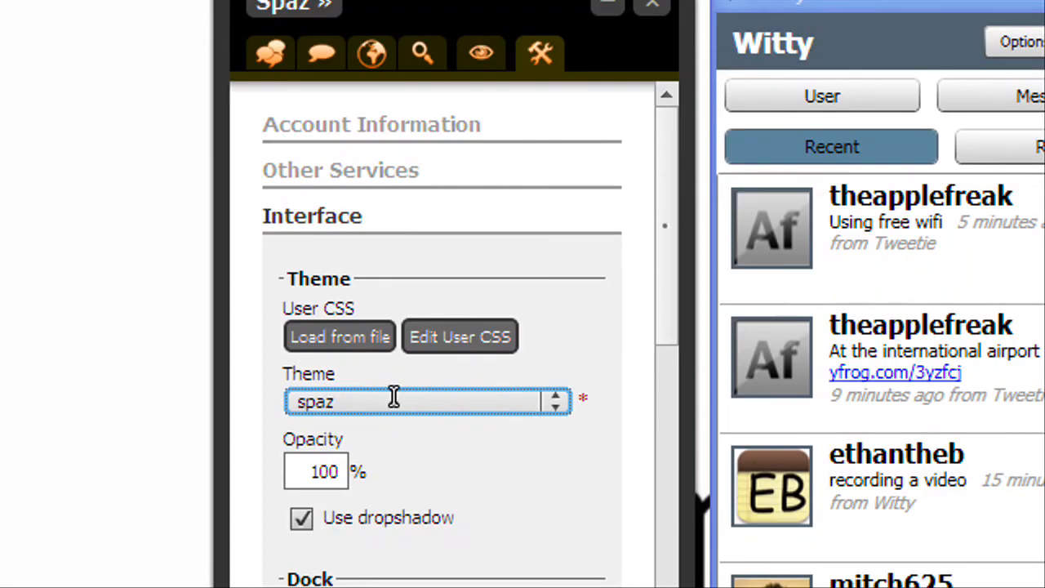
{"action": "left_click", "coordinate": [555, 402]}
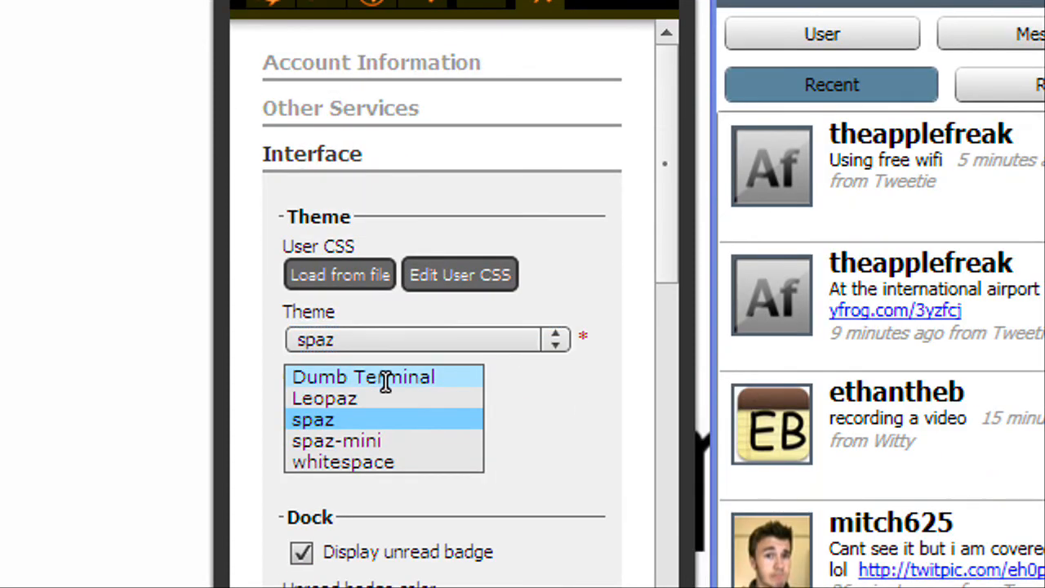
{"action": "left_click", "coordinate": [362, 376]}
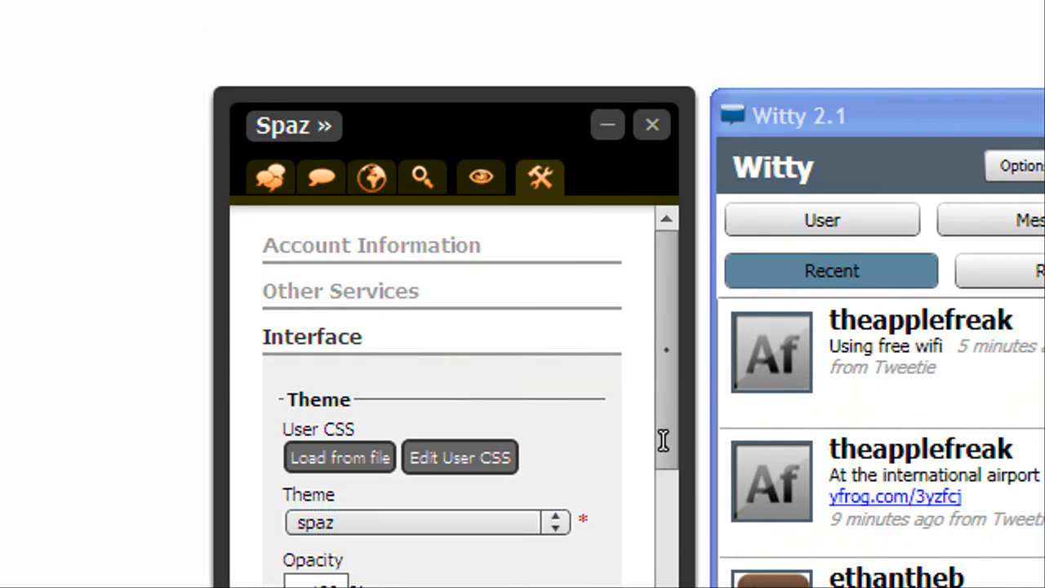
{"action": "scroll", "scroll_direction": "down", "scroll_amount": 3}
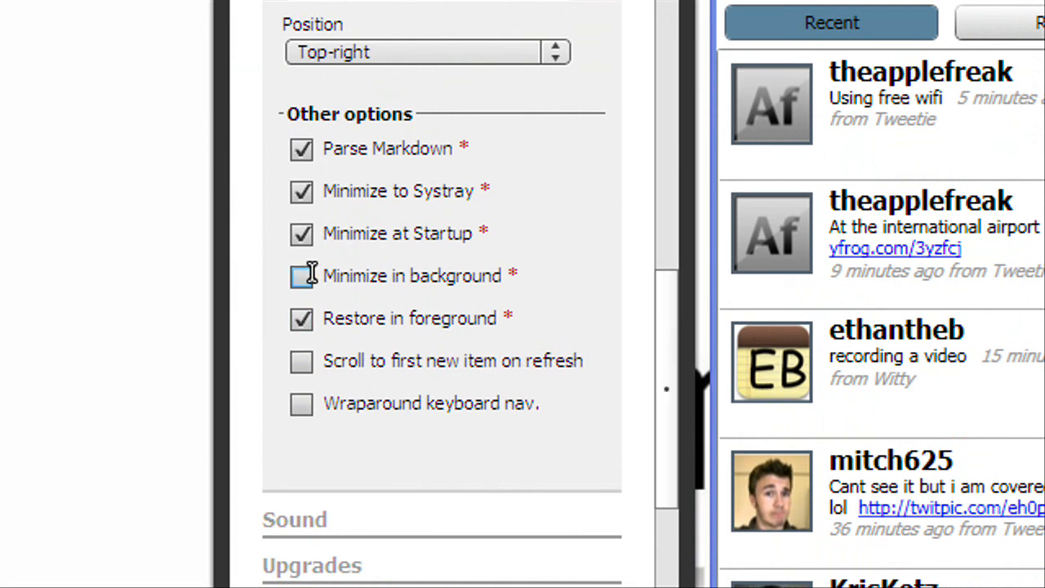
{"action": "left_click", "coordinate": [300, 275]}
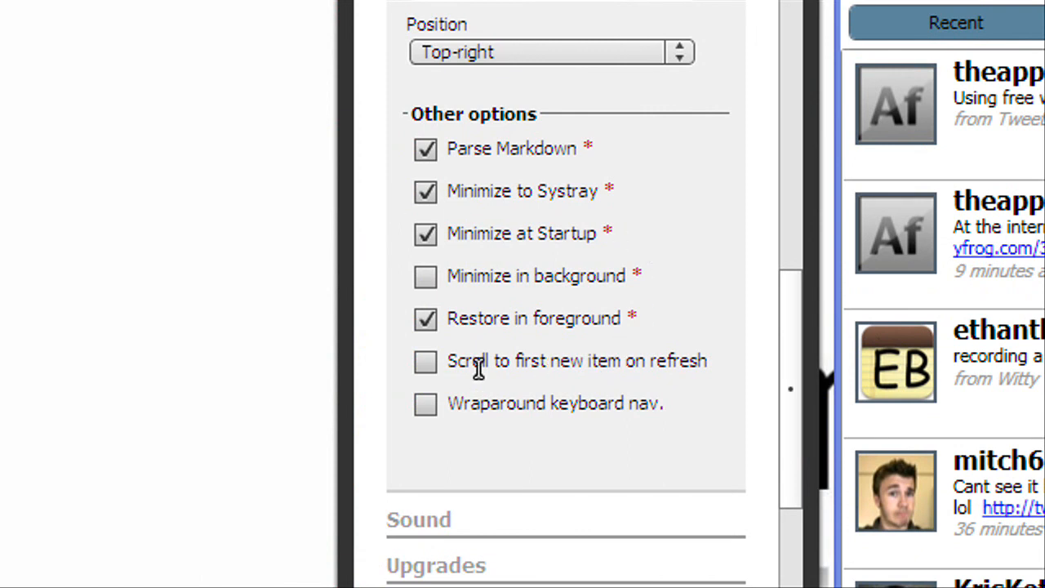
{"action": "left_click", "coordinate": [424, 276]}
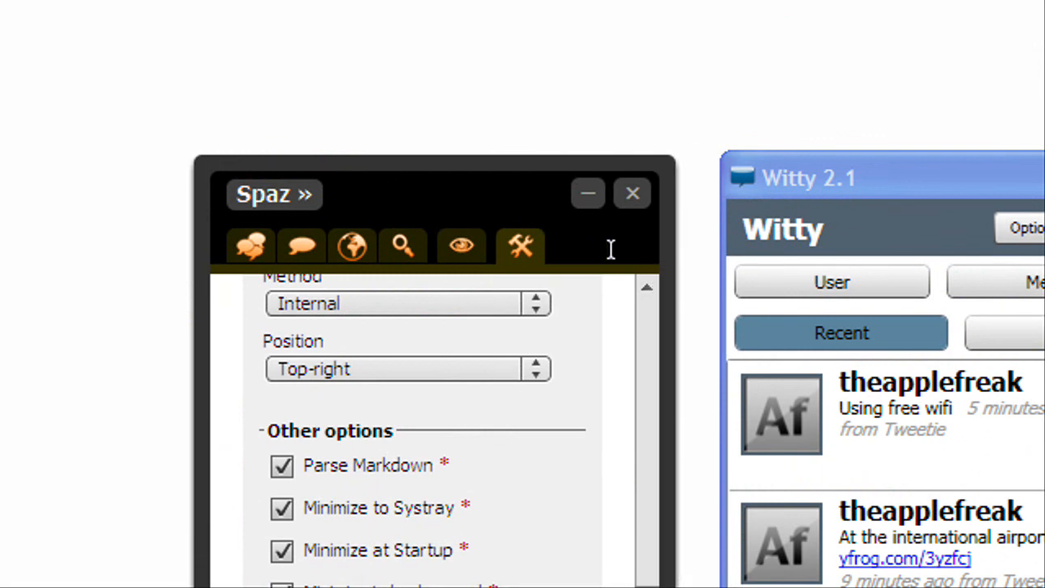
{"action": "mouse_move", "coordinate": [302, 245]}
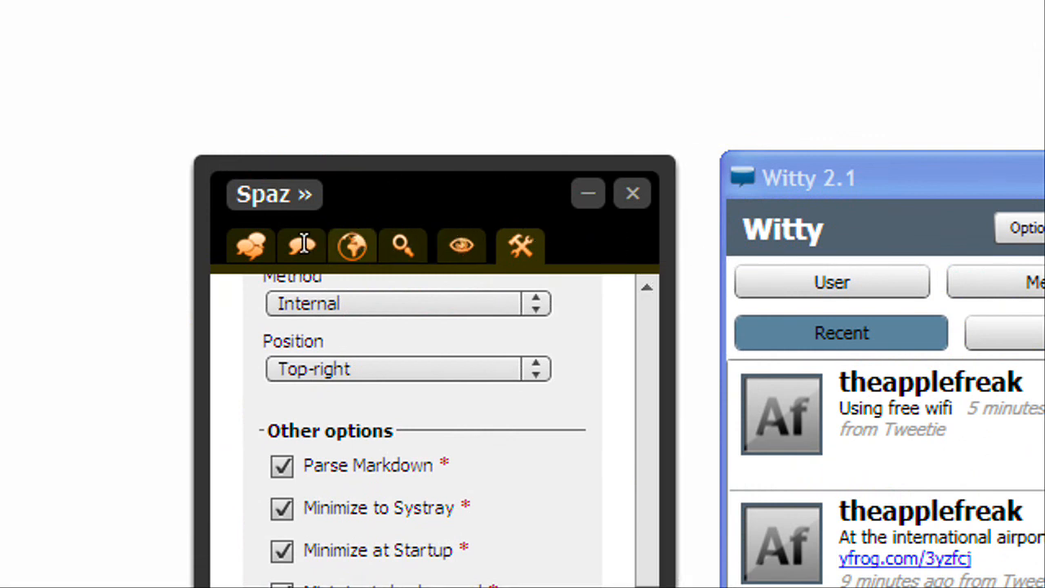